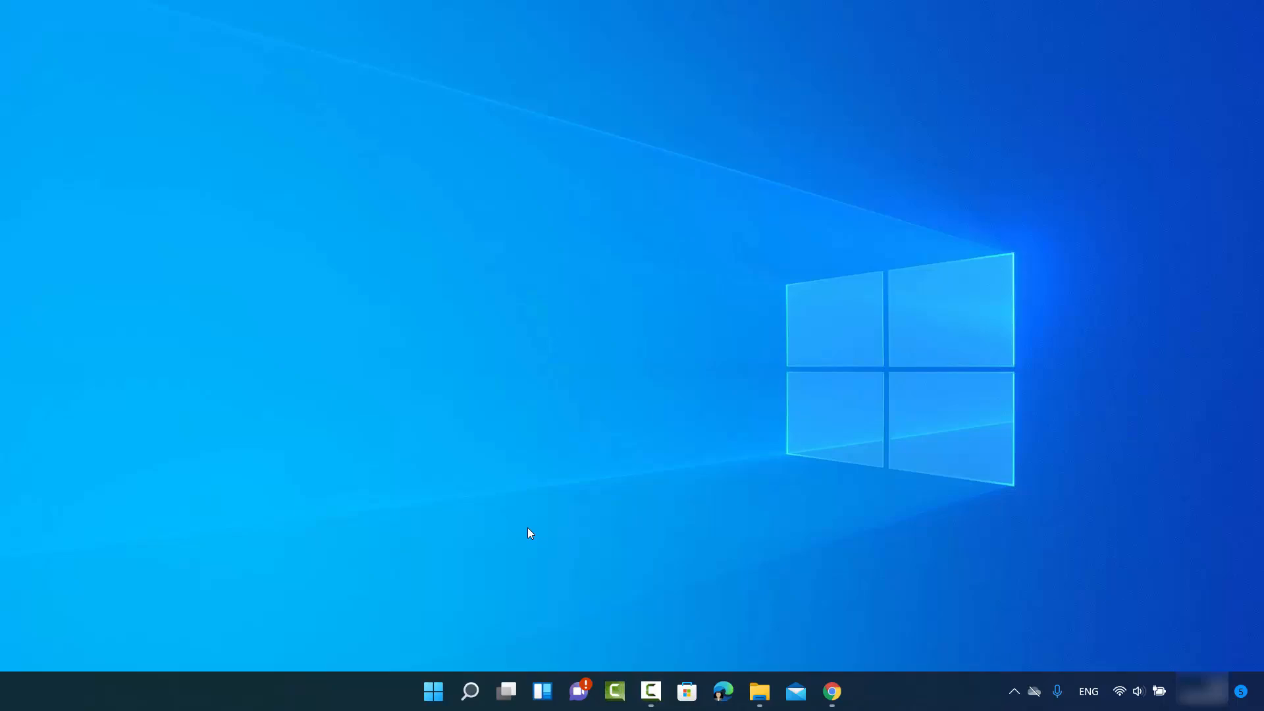
mouse_move(559, 556)
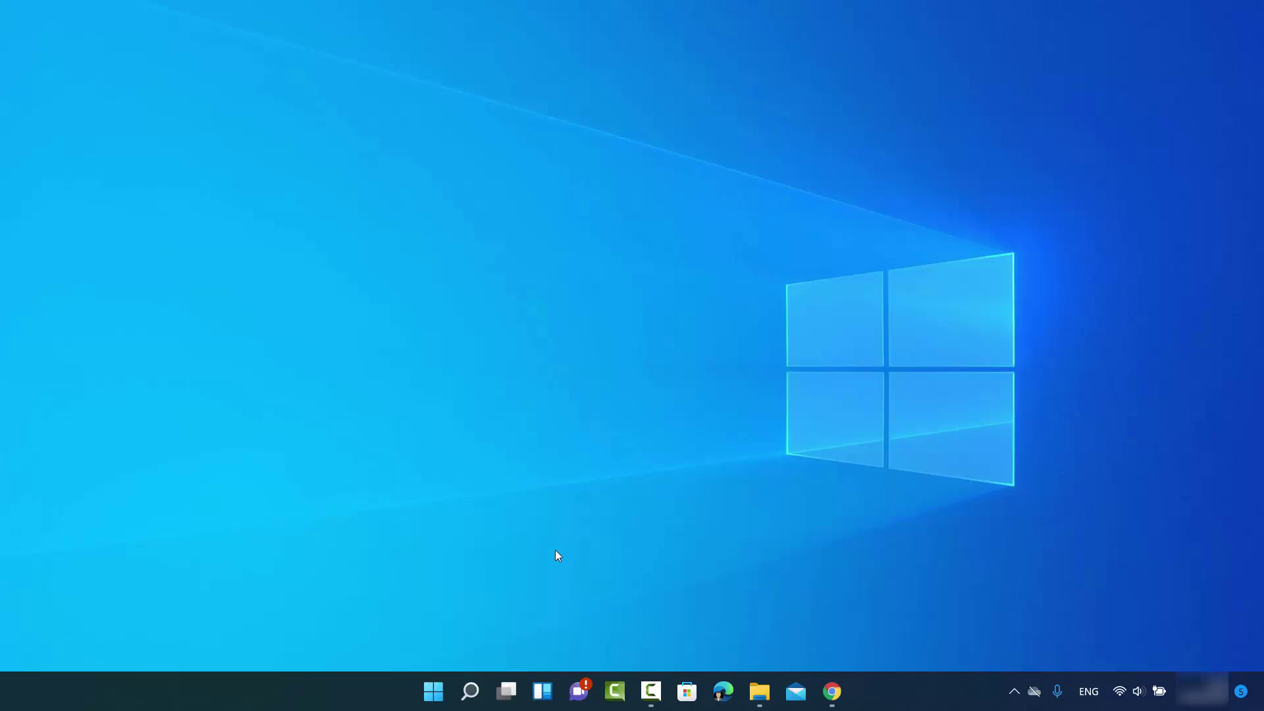
mouse_move(643, 611)
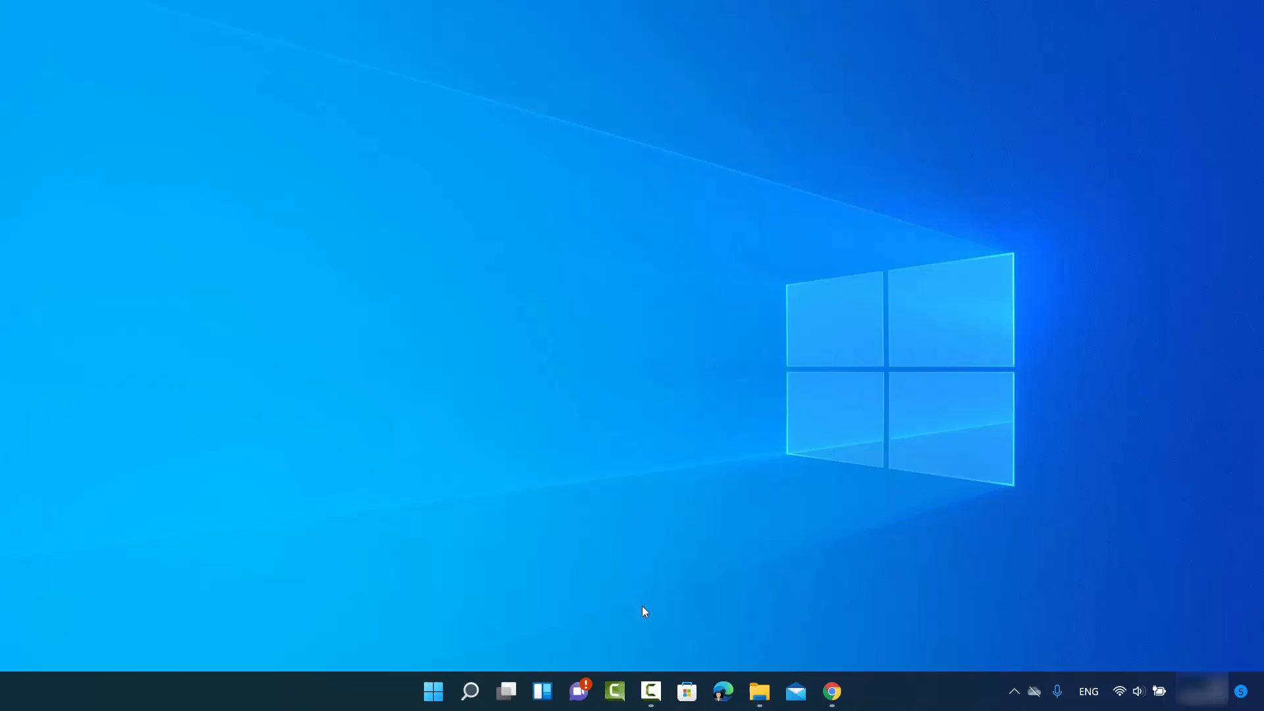
mouse_move(758, 692)
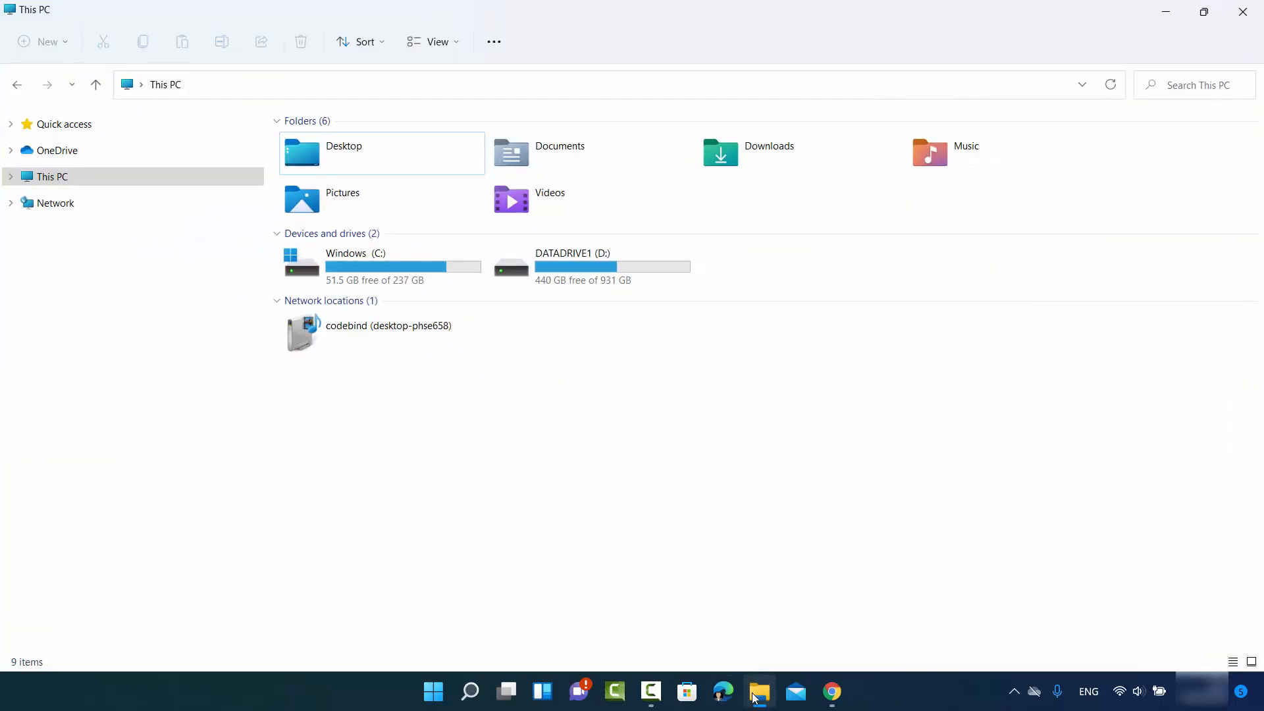
mouse_move(405, 389)
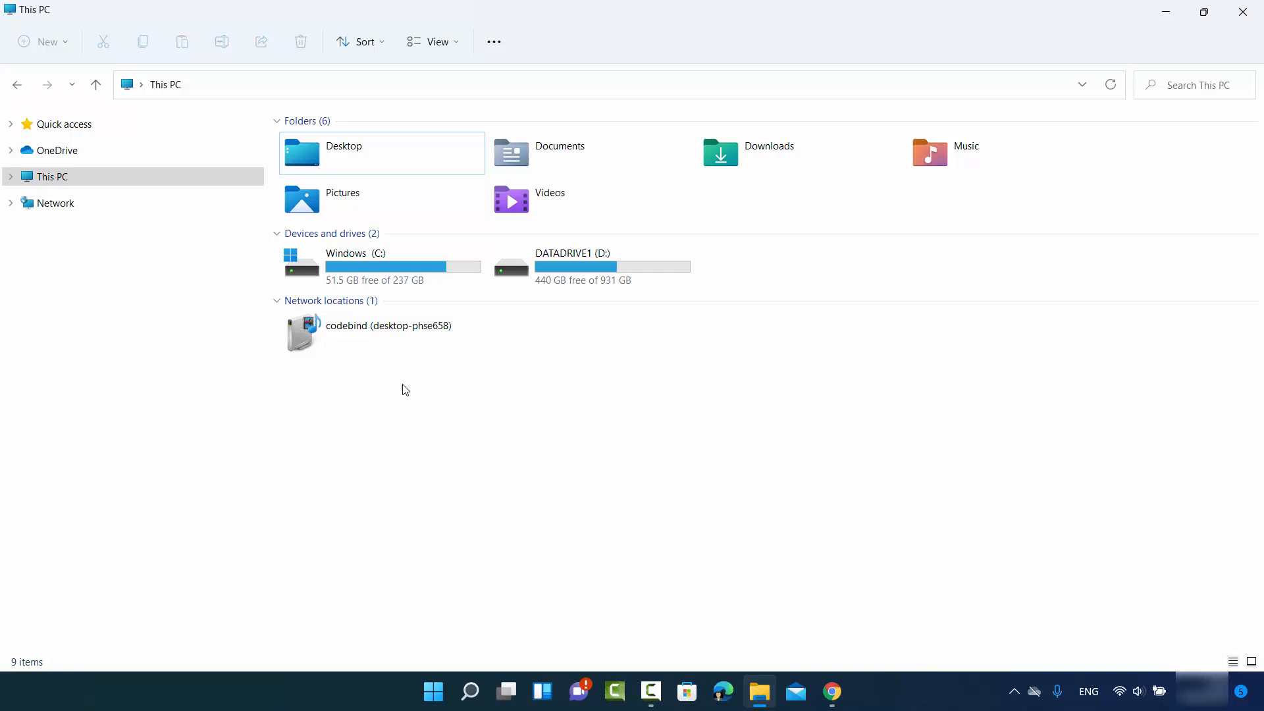
- Launch Computer Management from This PC's Manage action in the navigation pane
left_click(52, 177)
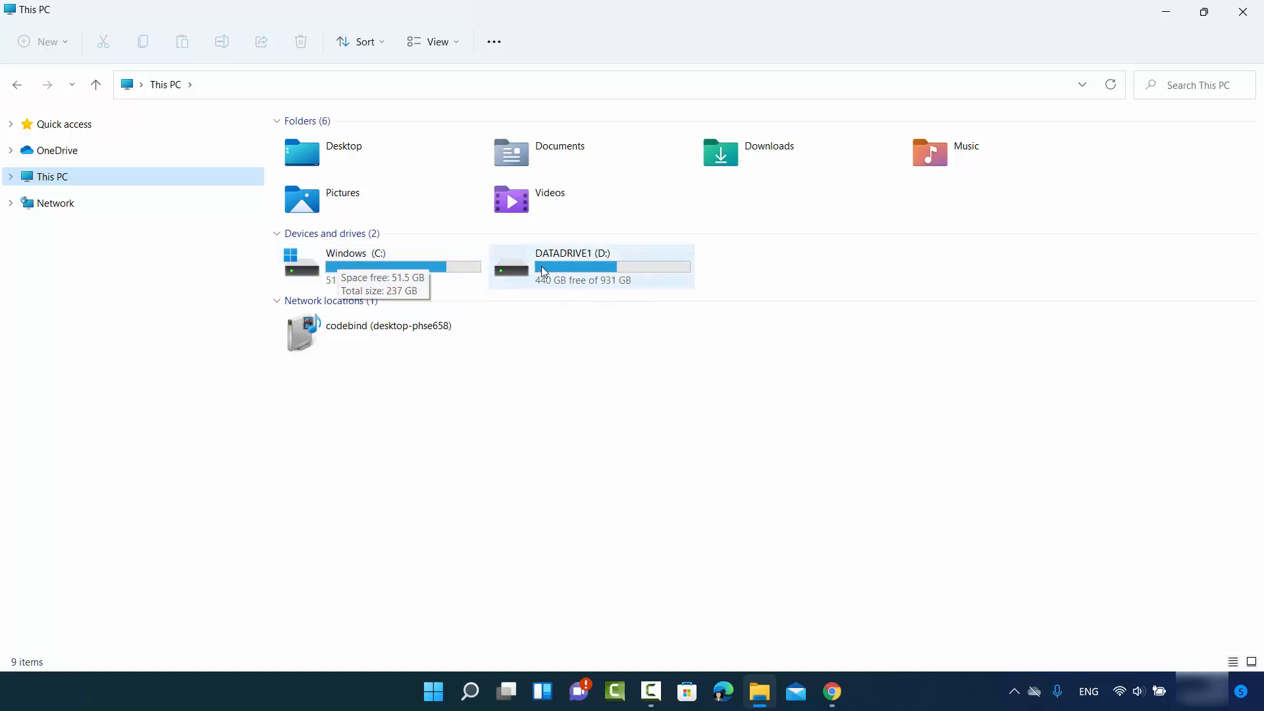
mouse_move(609, 265)
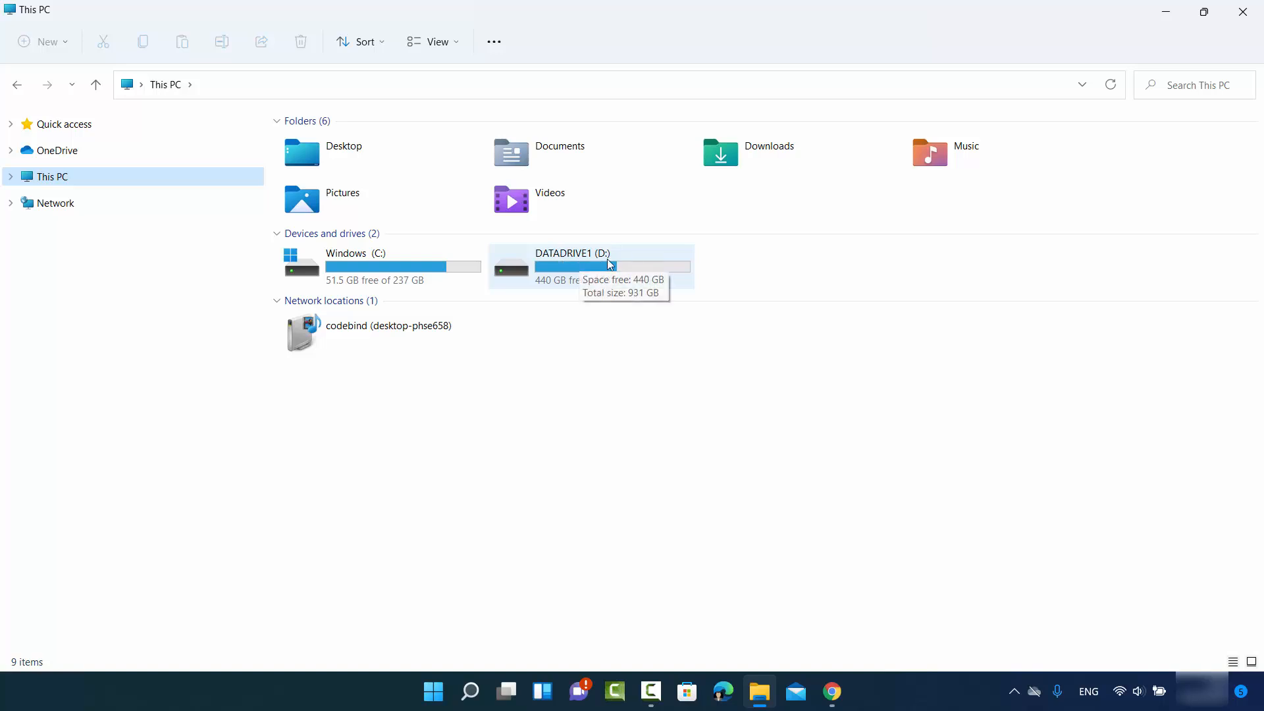
mouse_move(597, 263)
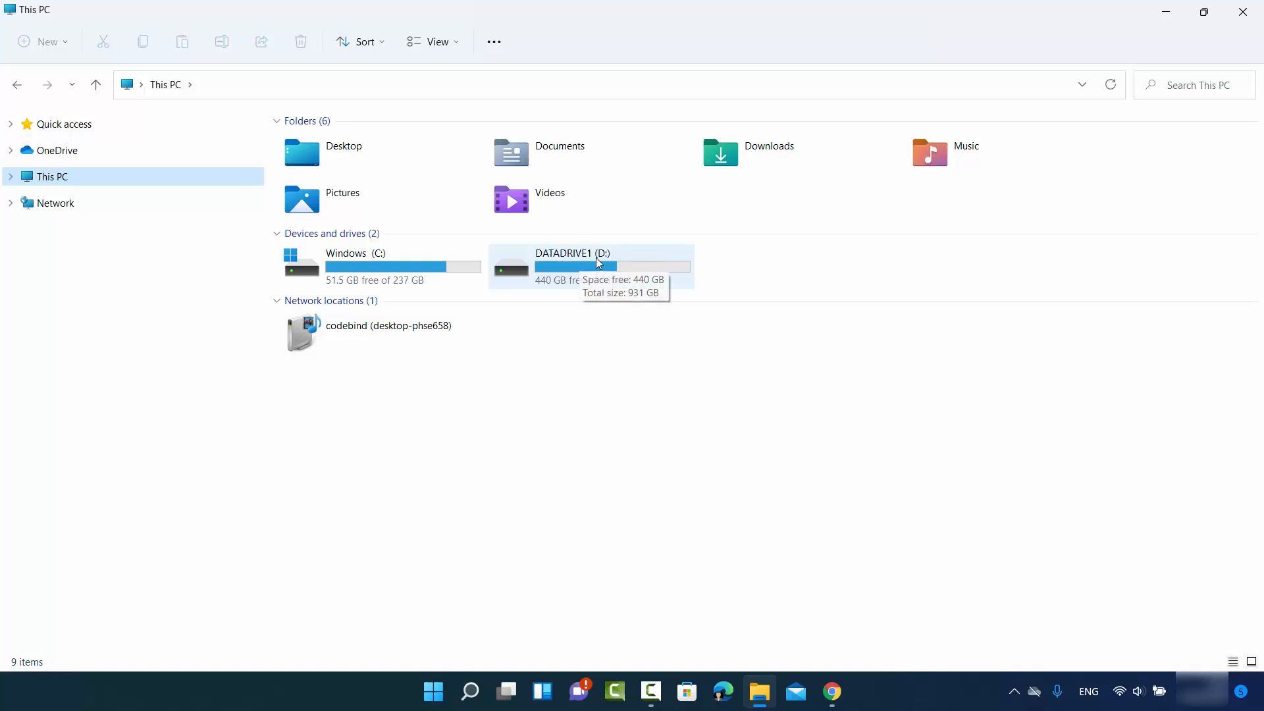
mouse_move(559, 264)
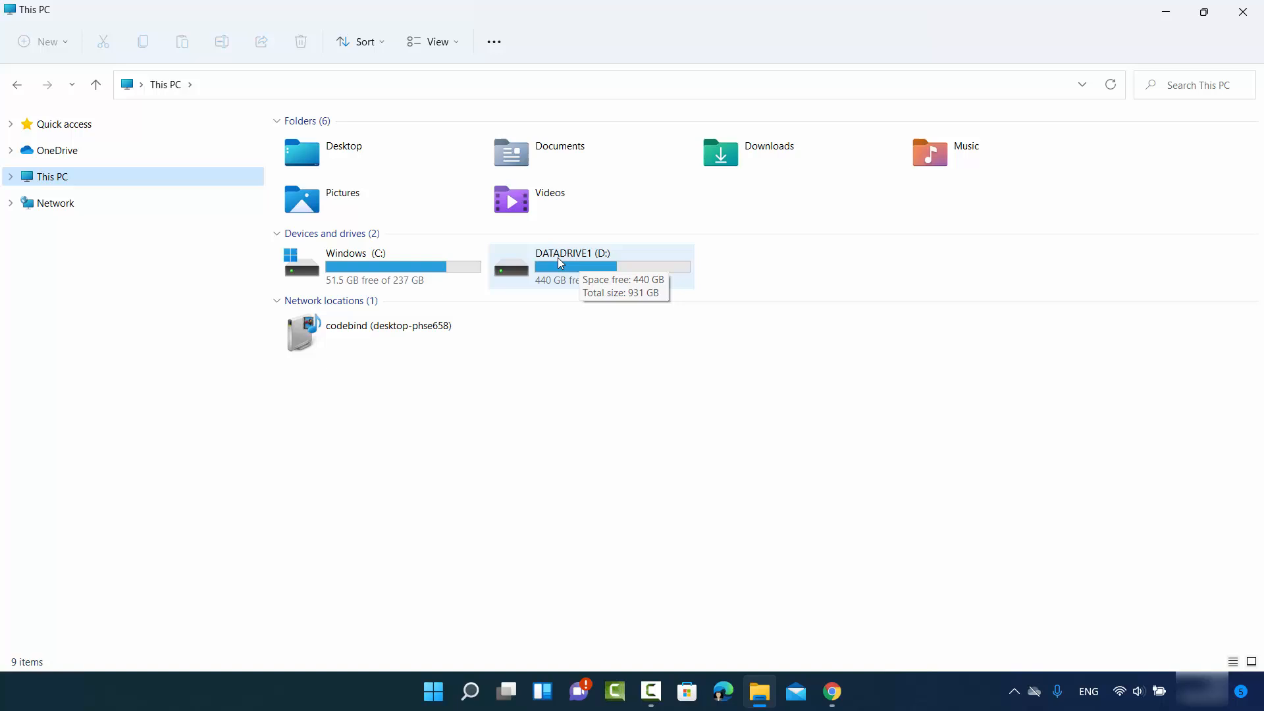
mouse_move(603, 261)
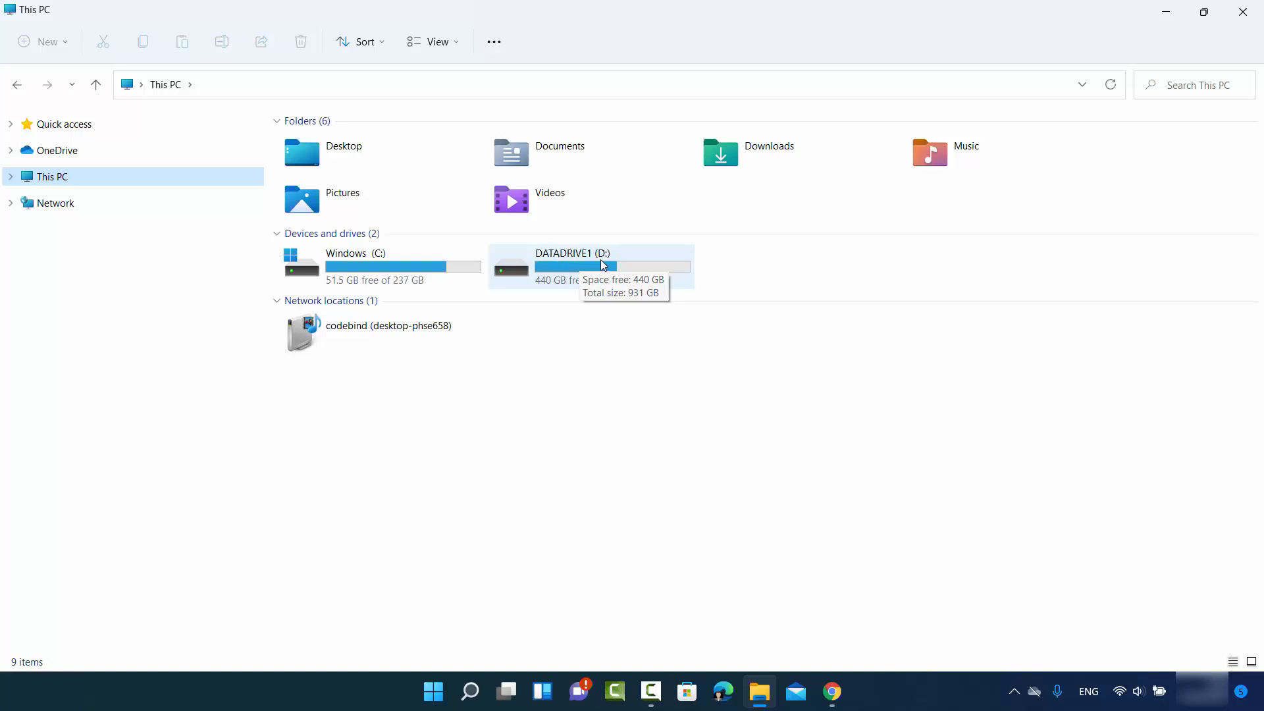
mouse_move(593, 270)
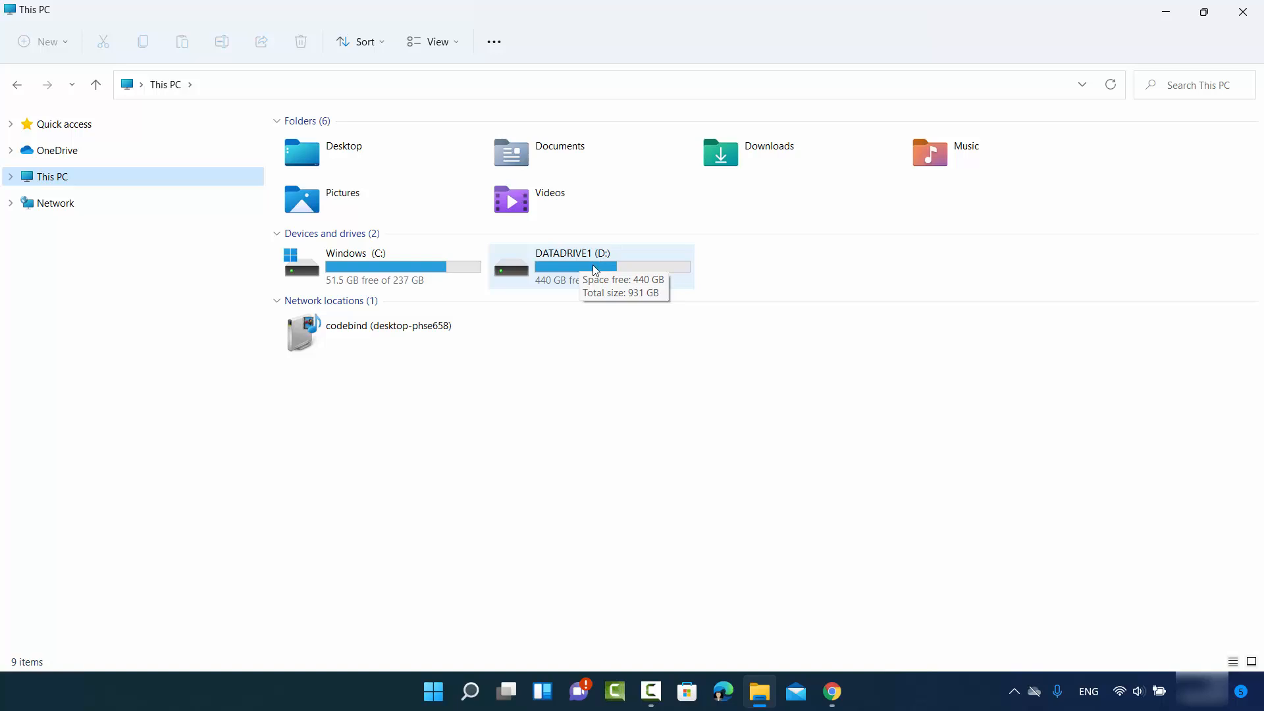
mouse_move(592, 266)
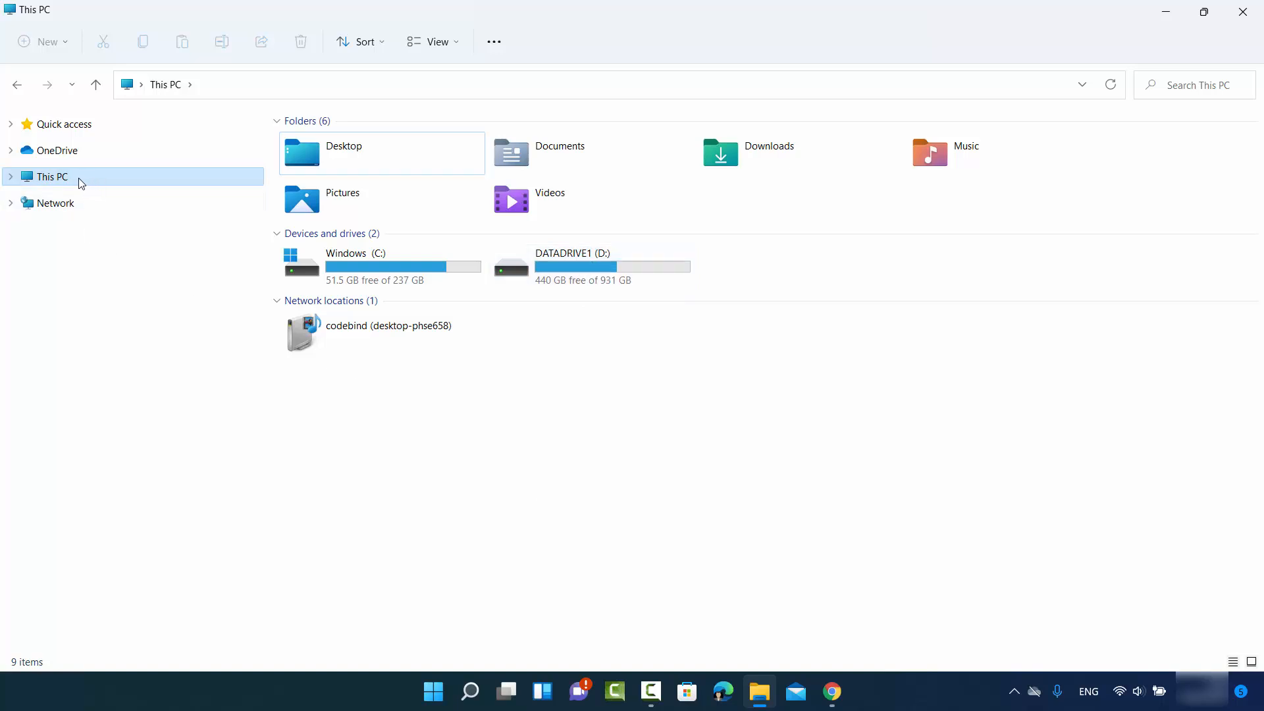
right_click(51, 176)
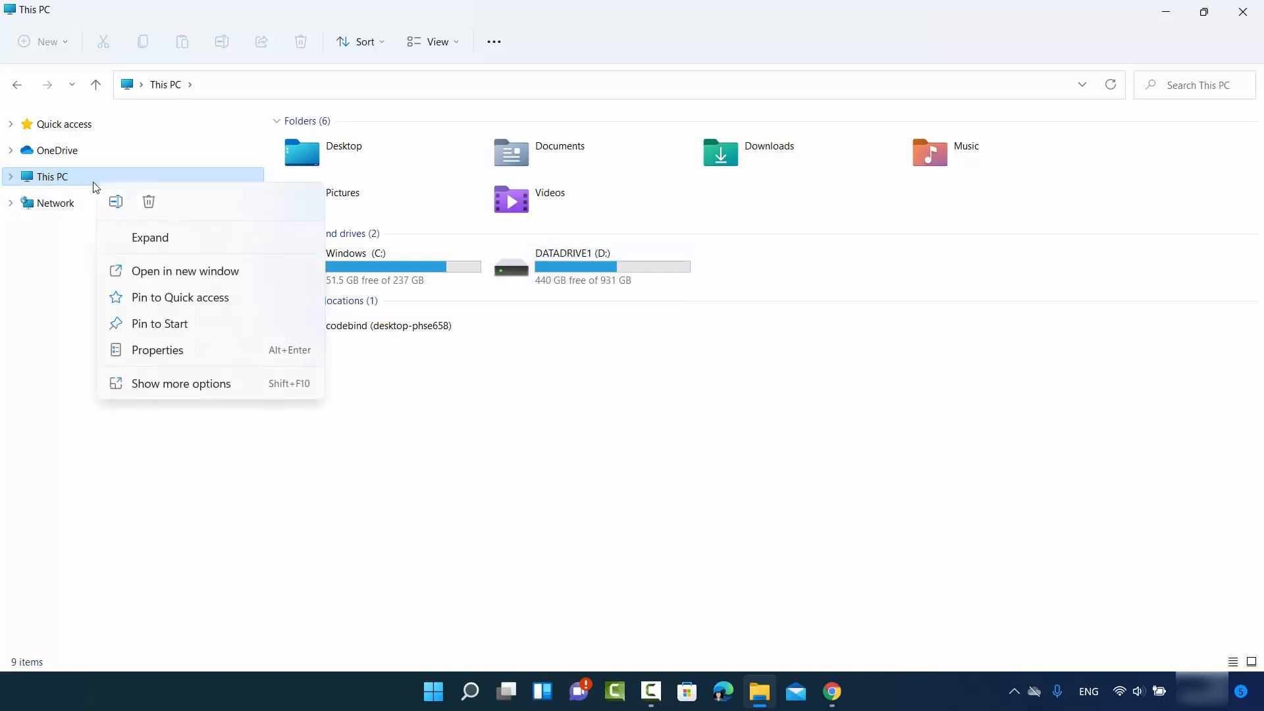
mouse_move(158, 393)
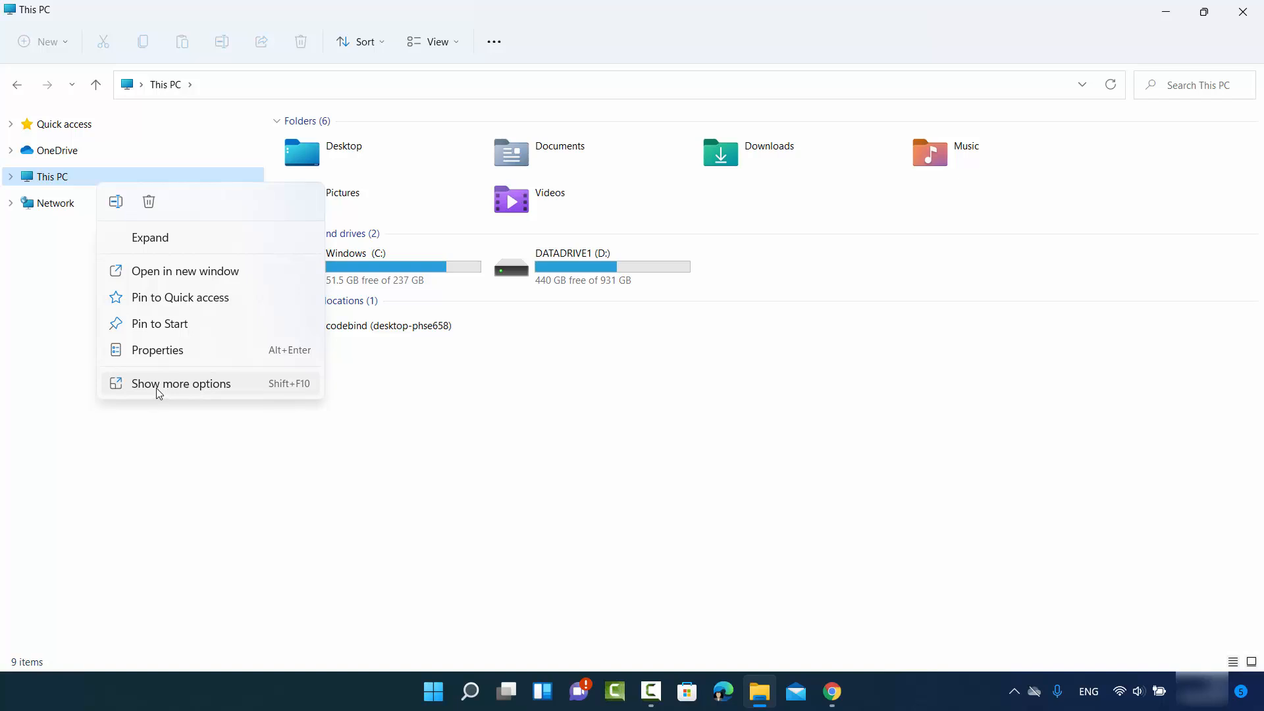
left_click(182, 383)
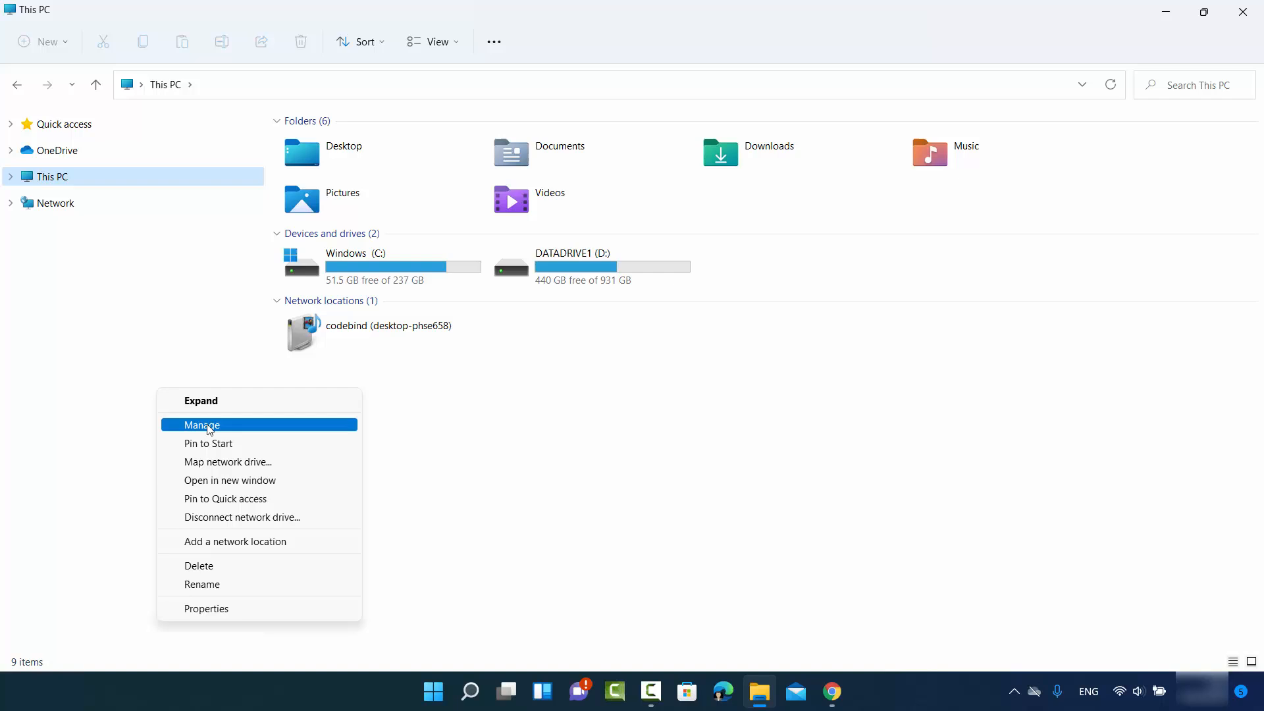
left_click(202, 425)
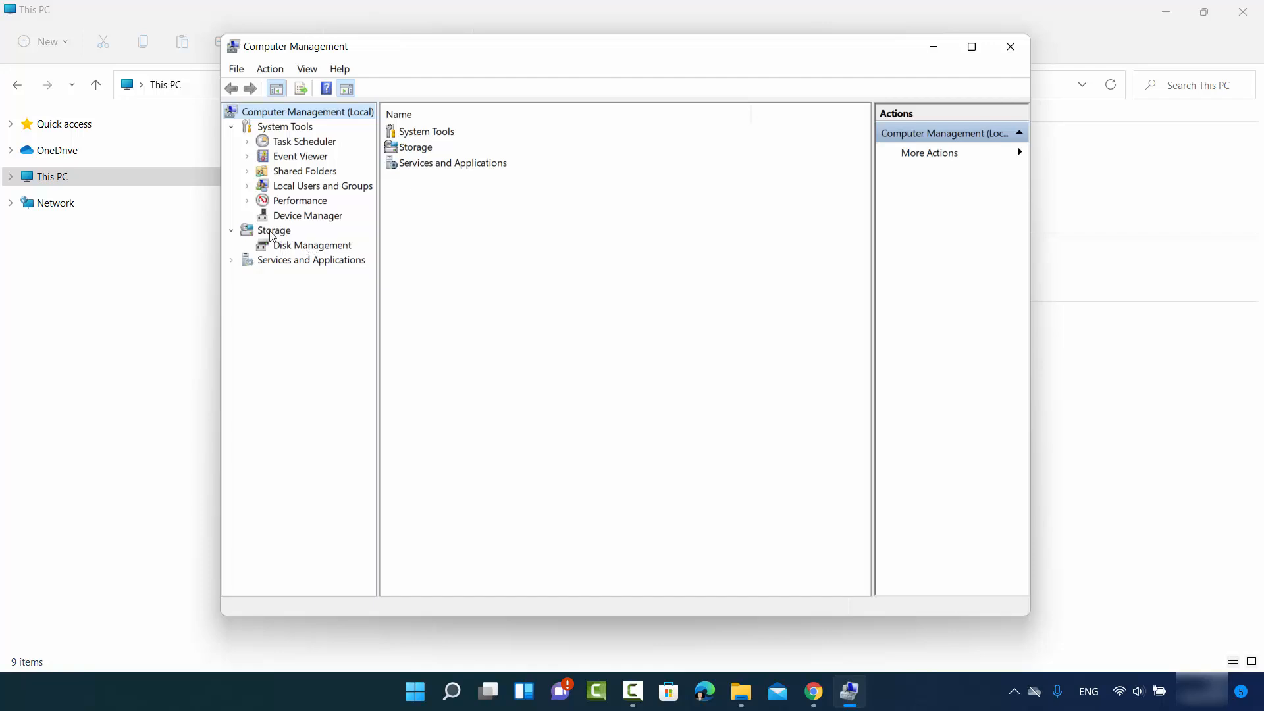
- Show Disk Management under Storage and select the DATADRIVE1 (D:) partition on Disk 1
left_click(312, 244)
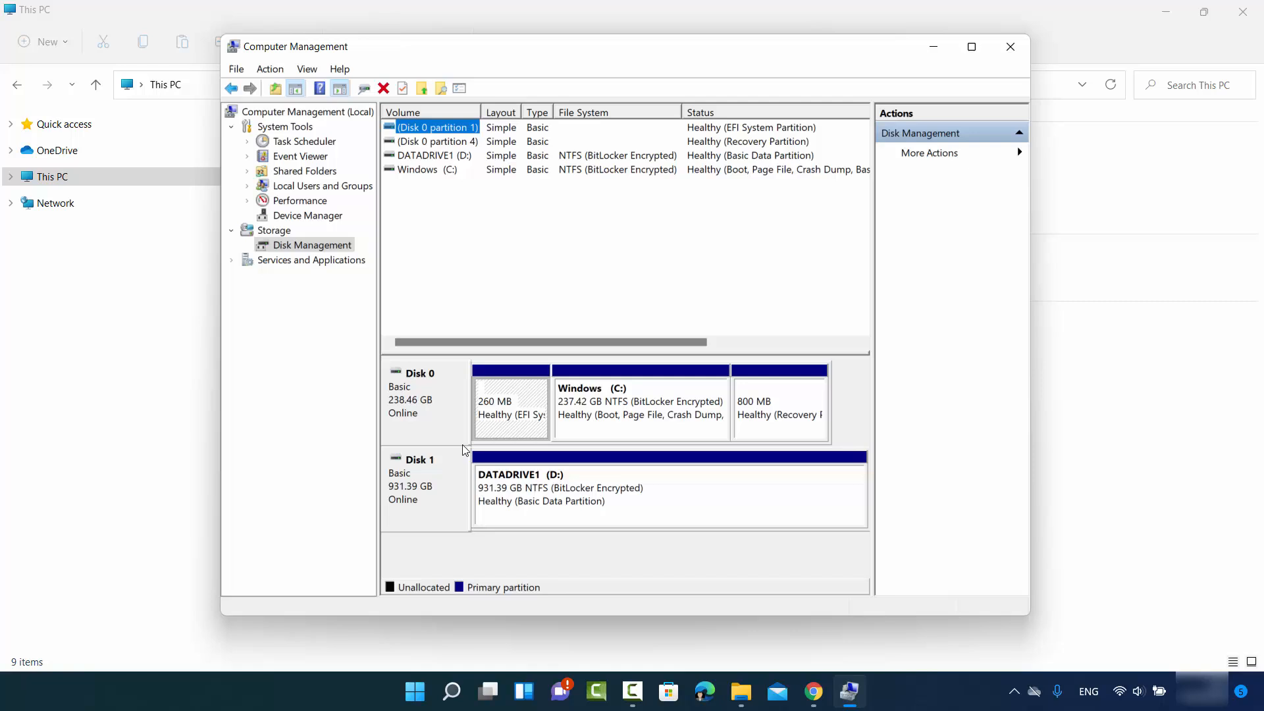
mouse_move(572, 509)
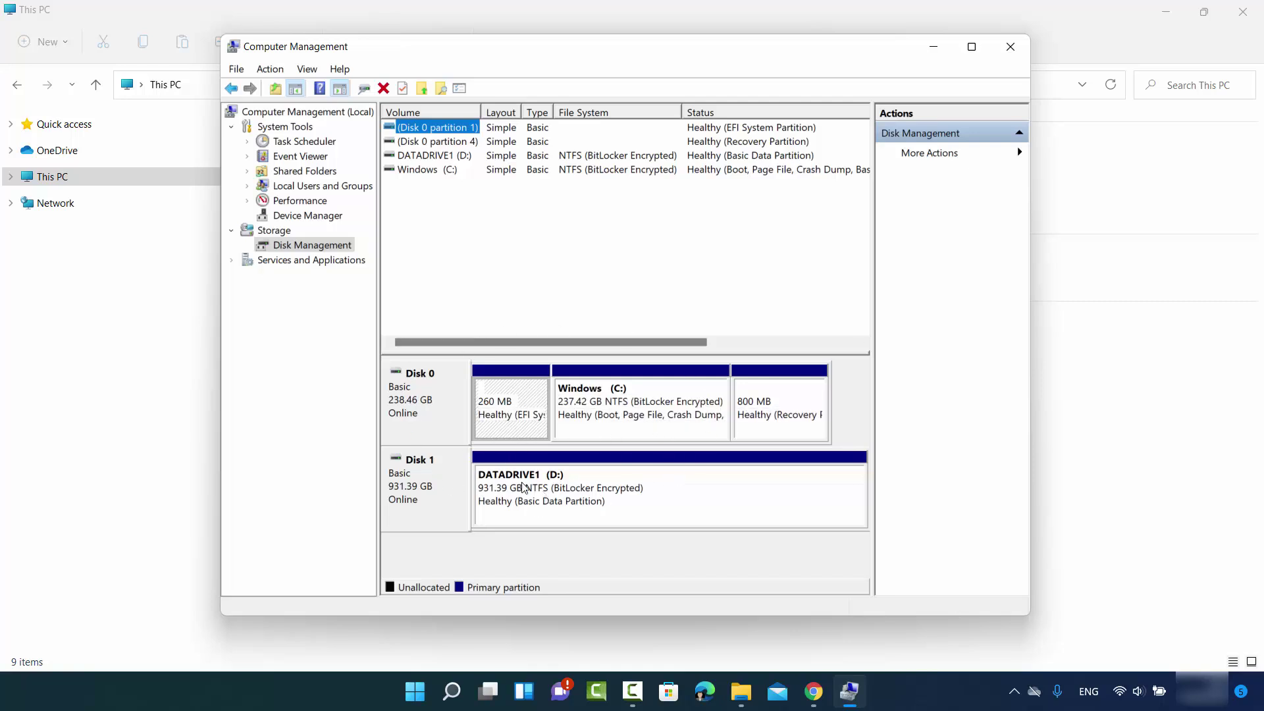
mouse_move(548, 484)
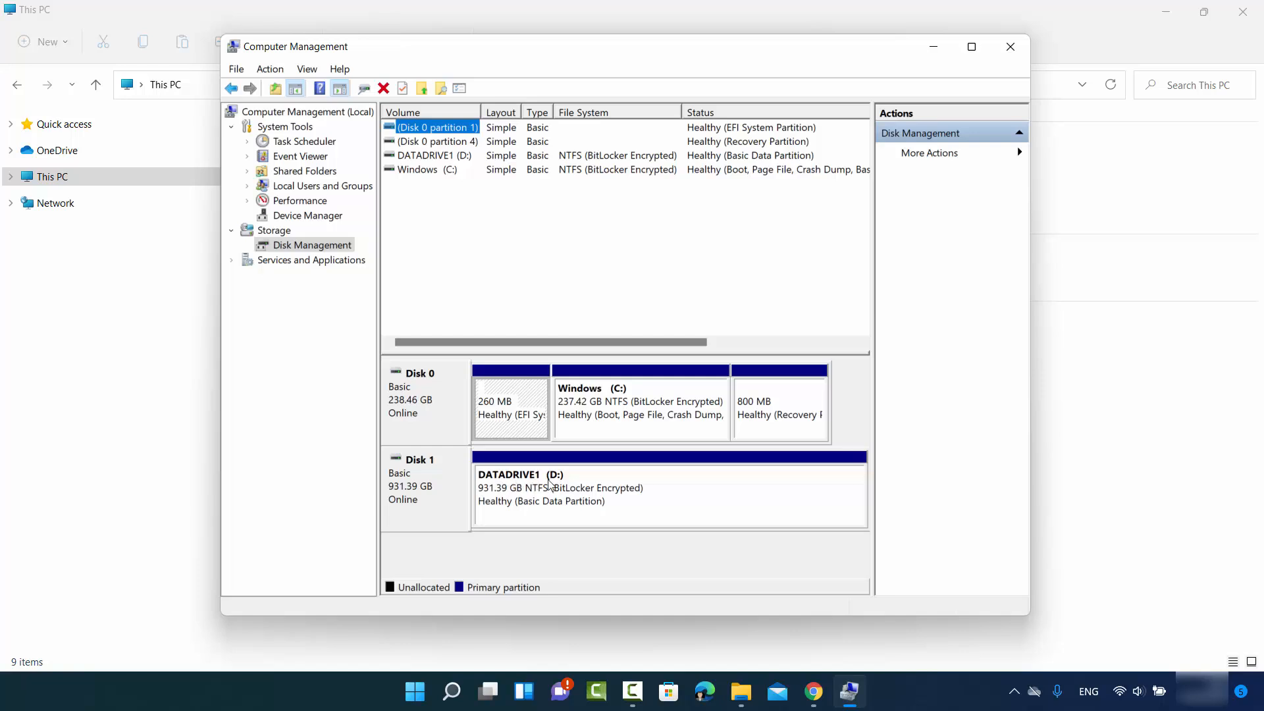
mouse_move(658, 470)
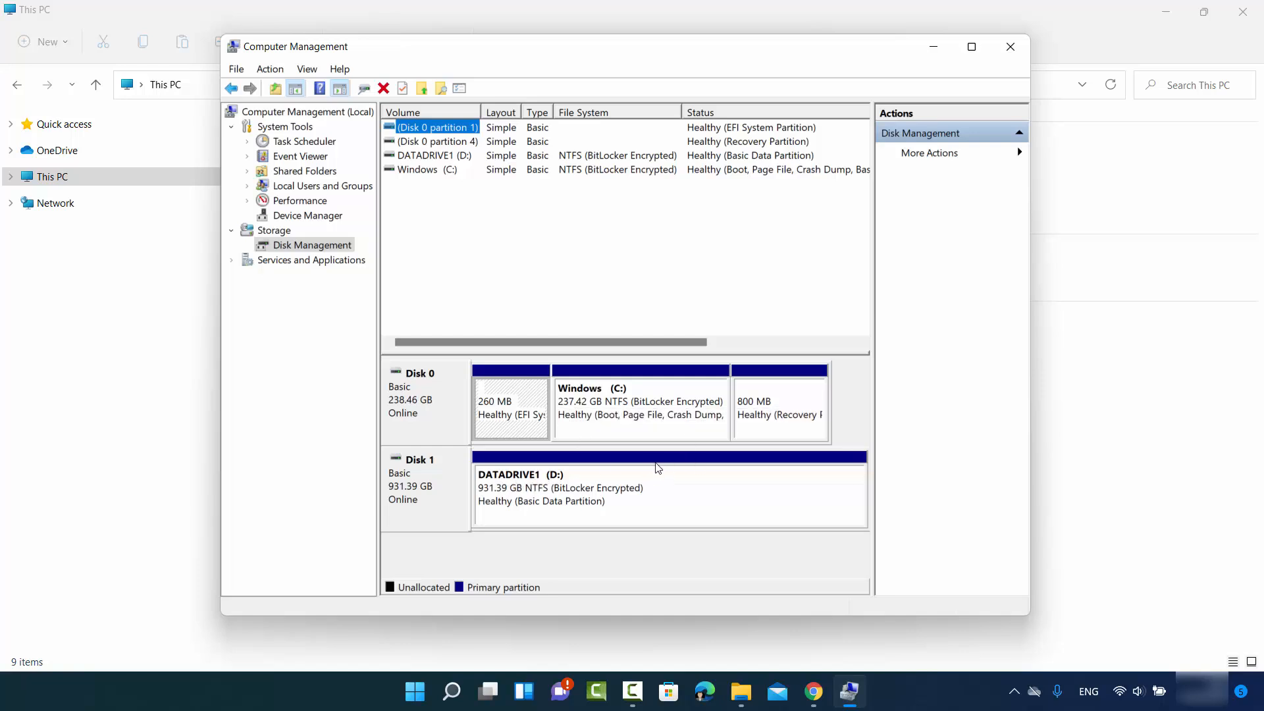
mouse_move(632, 470)
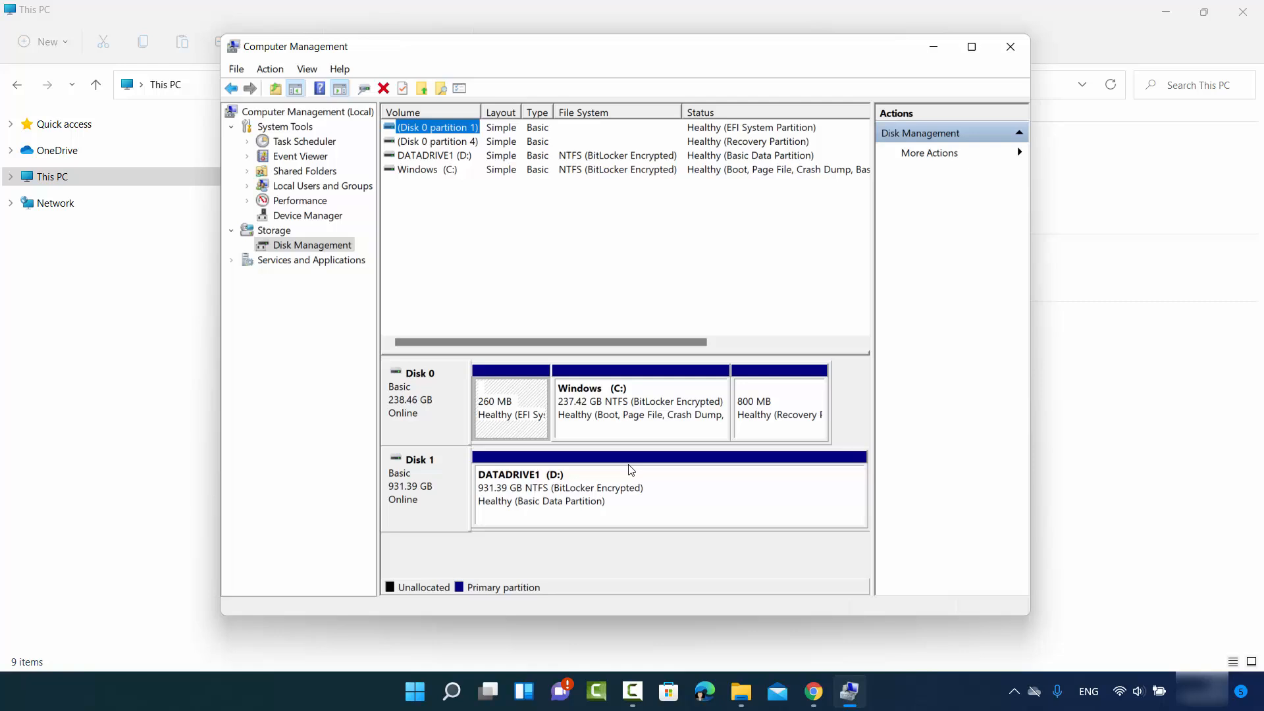
mouse_move(534, 484)
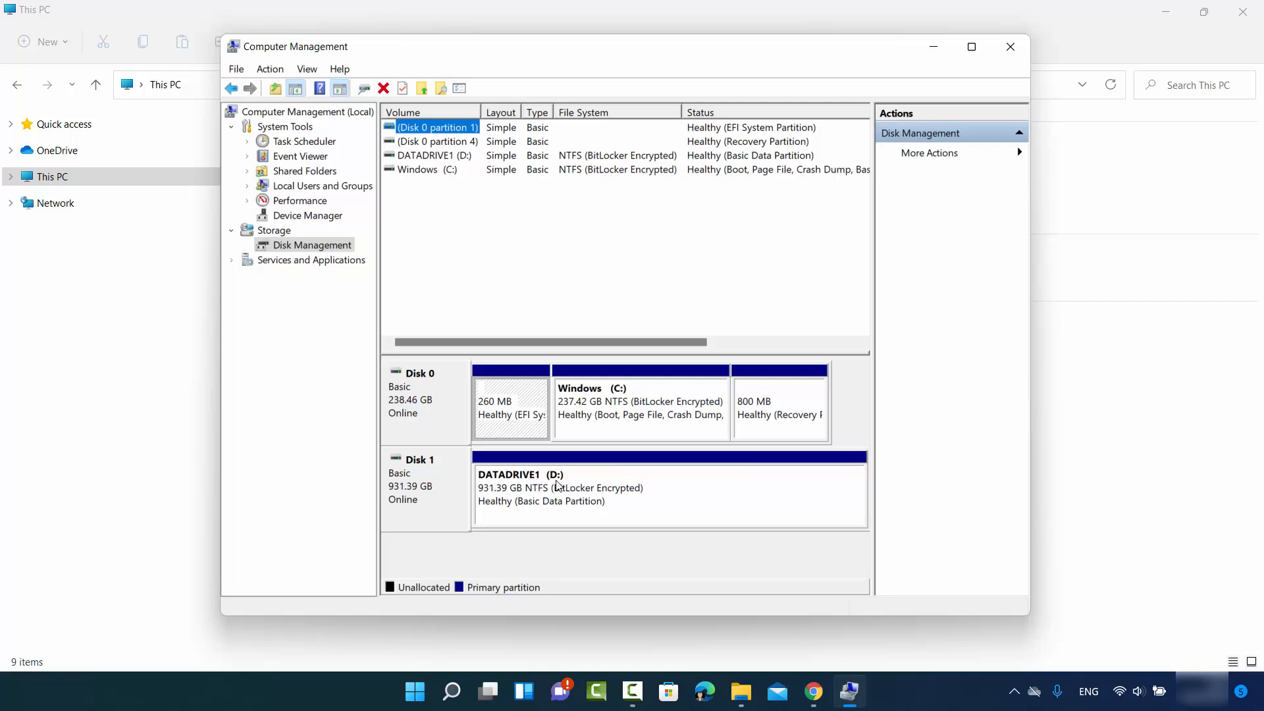
left_click(669, 492)
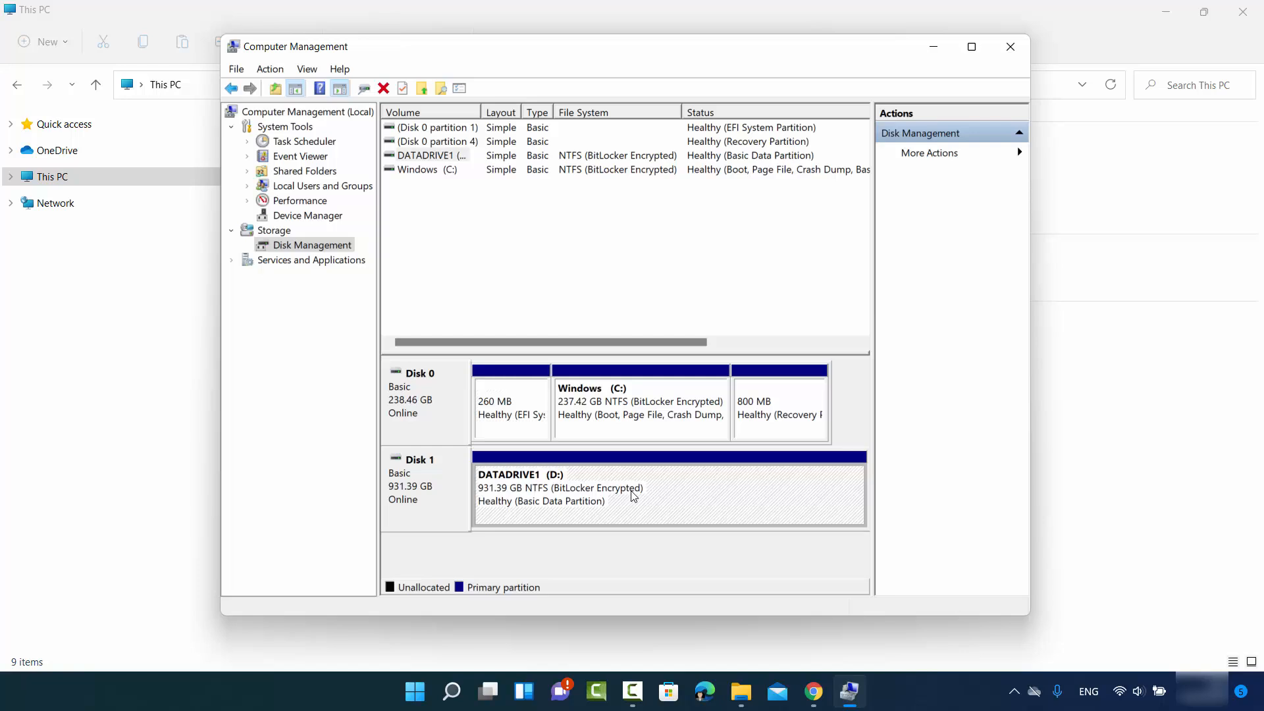
- In Change Drive Letter and Paths for DATADRIVE1, choose E to replace letter D
right_click(633, 492)
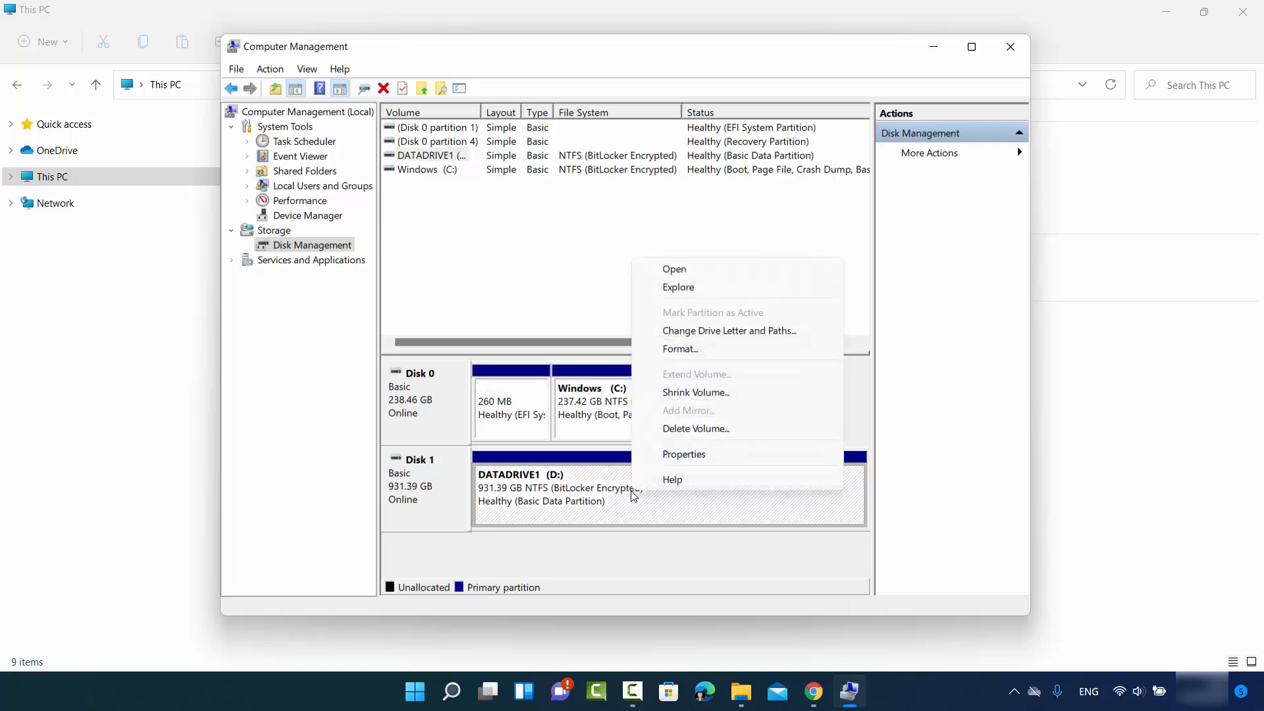
mouse_move(720, 331)
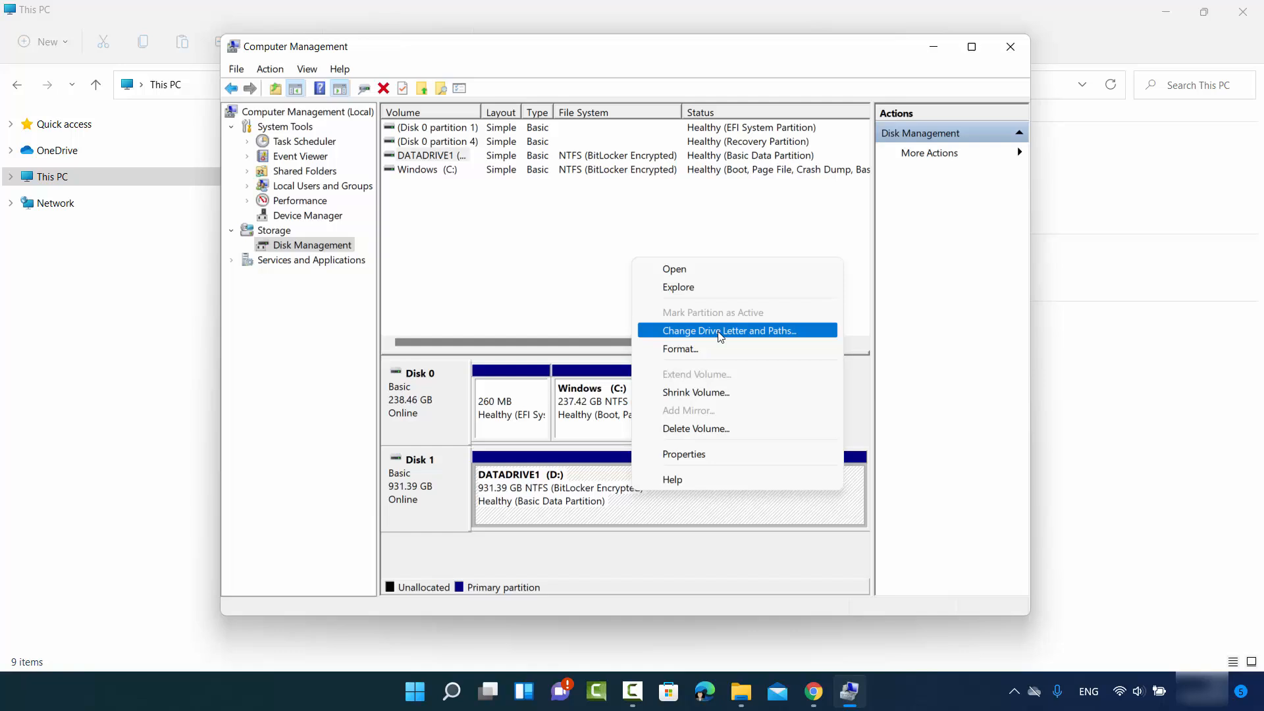
mouse_move(712, 339)
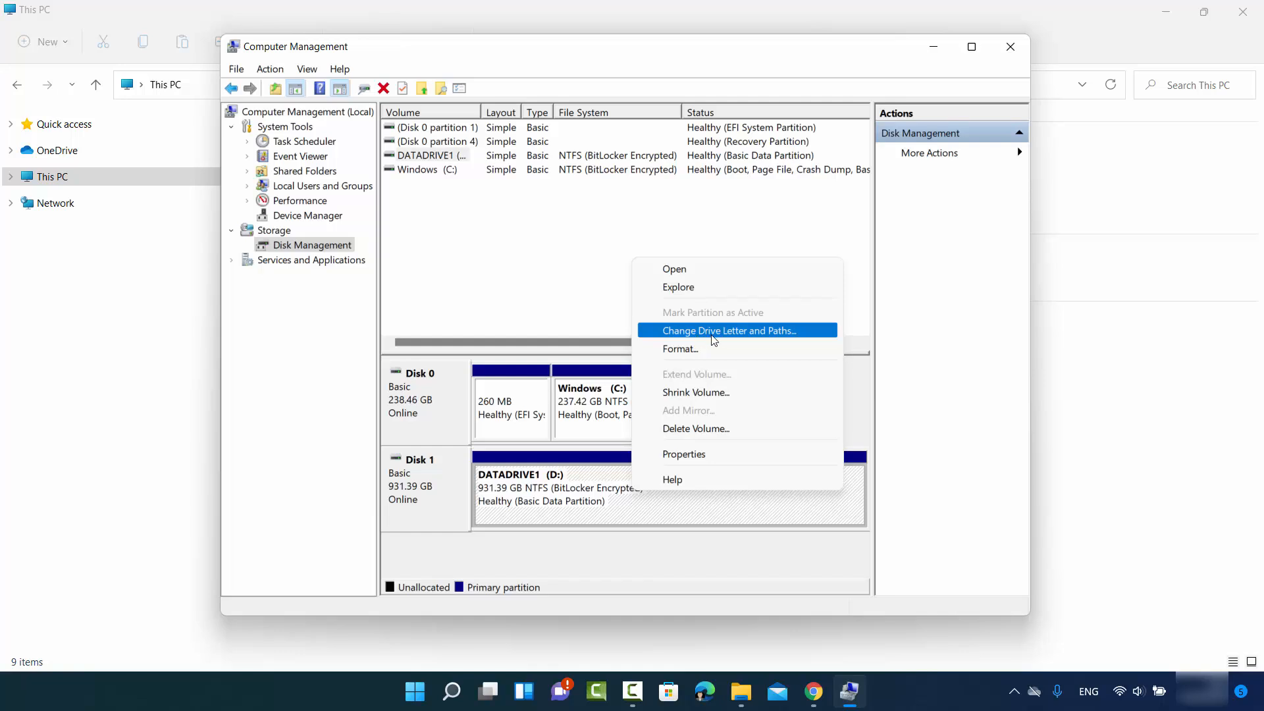
left_click(726, 330)
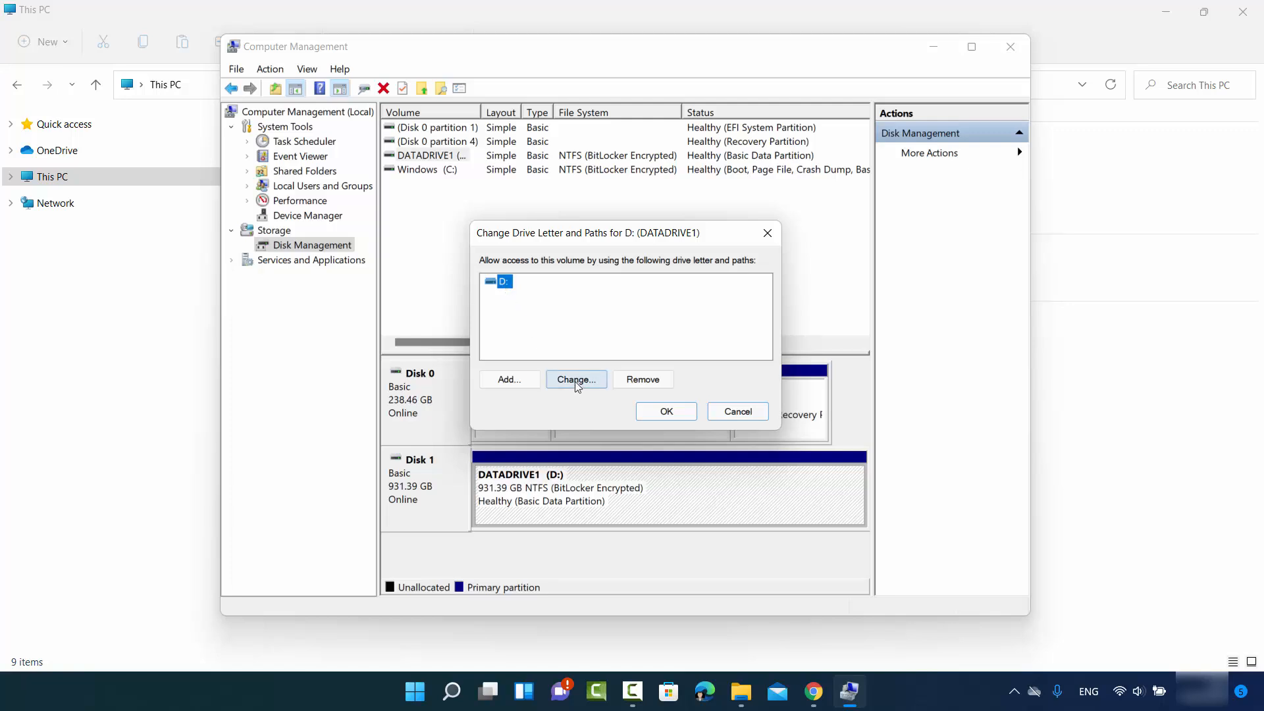
left_click(575, 379)
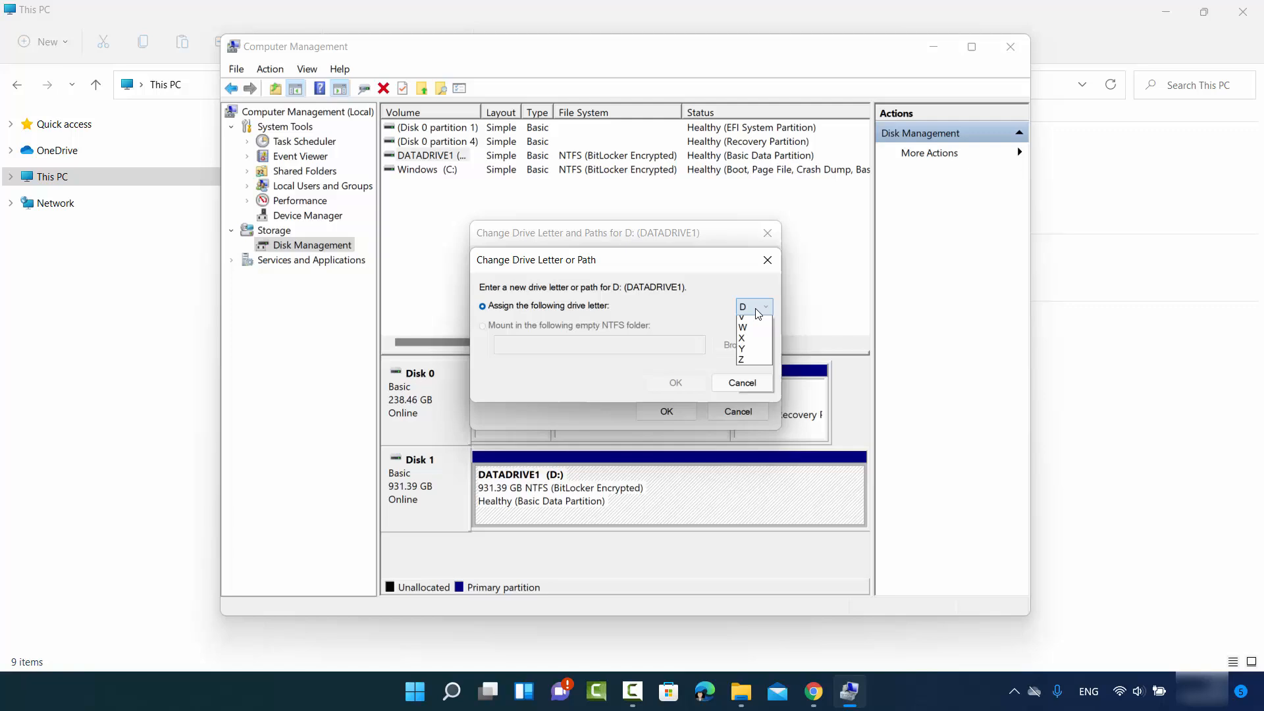
left_click(764, 308)
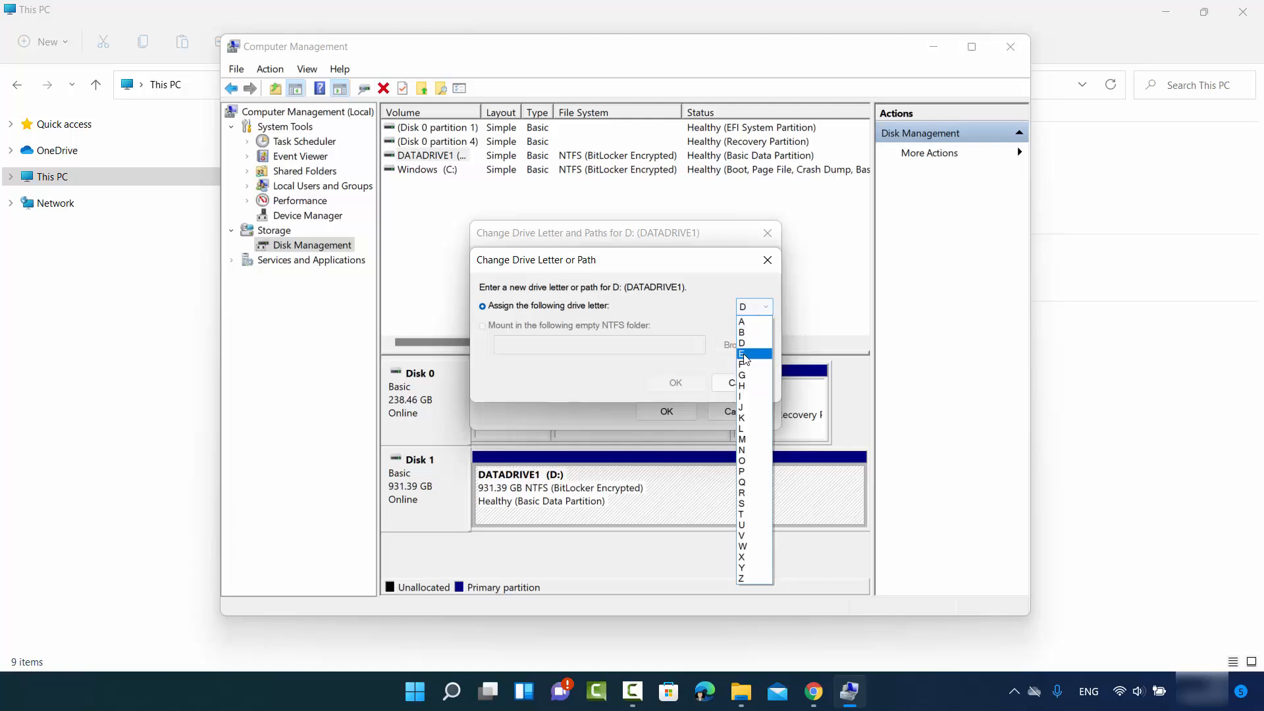
left_click(741, 353)
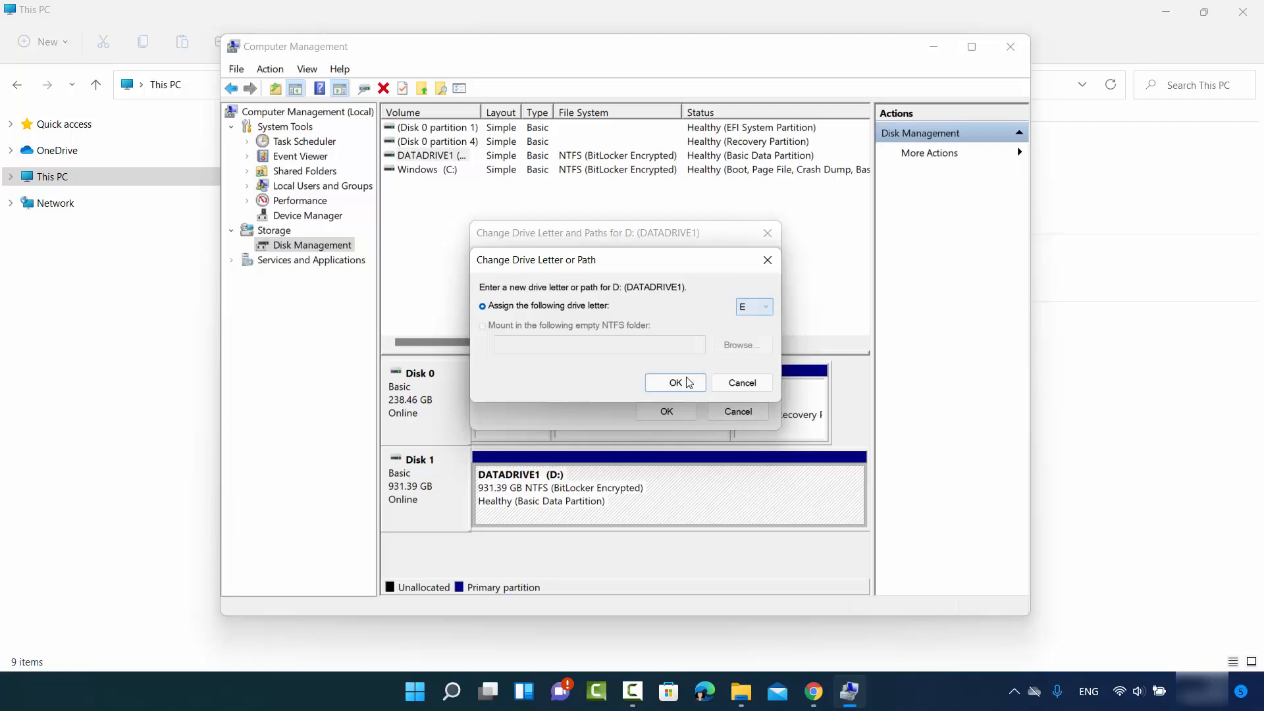
- Confirm letter E and accept the warning about programs relying on drive letters
left_click(674, 382)
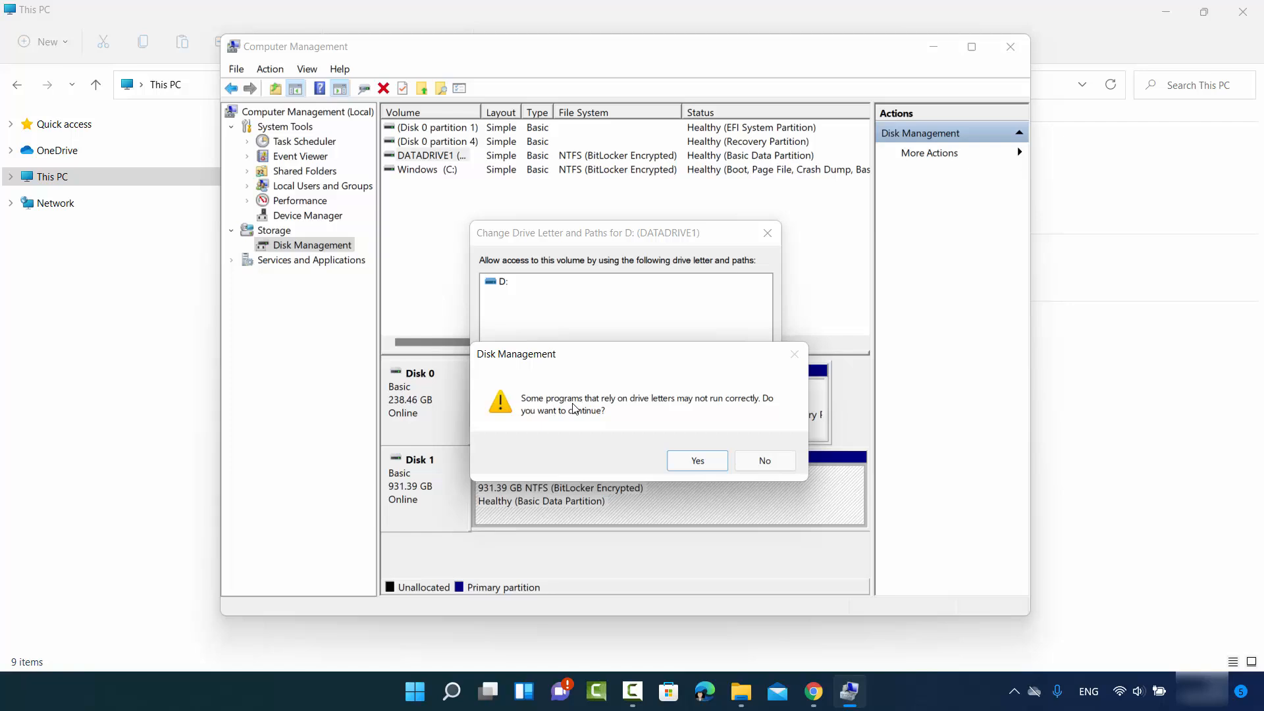
mouse_move(630, 409)
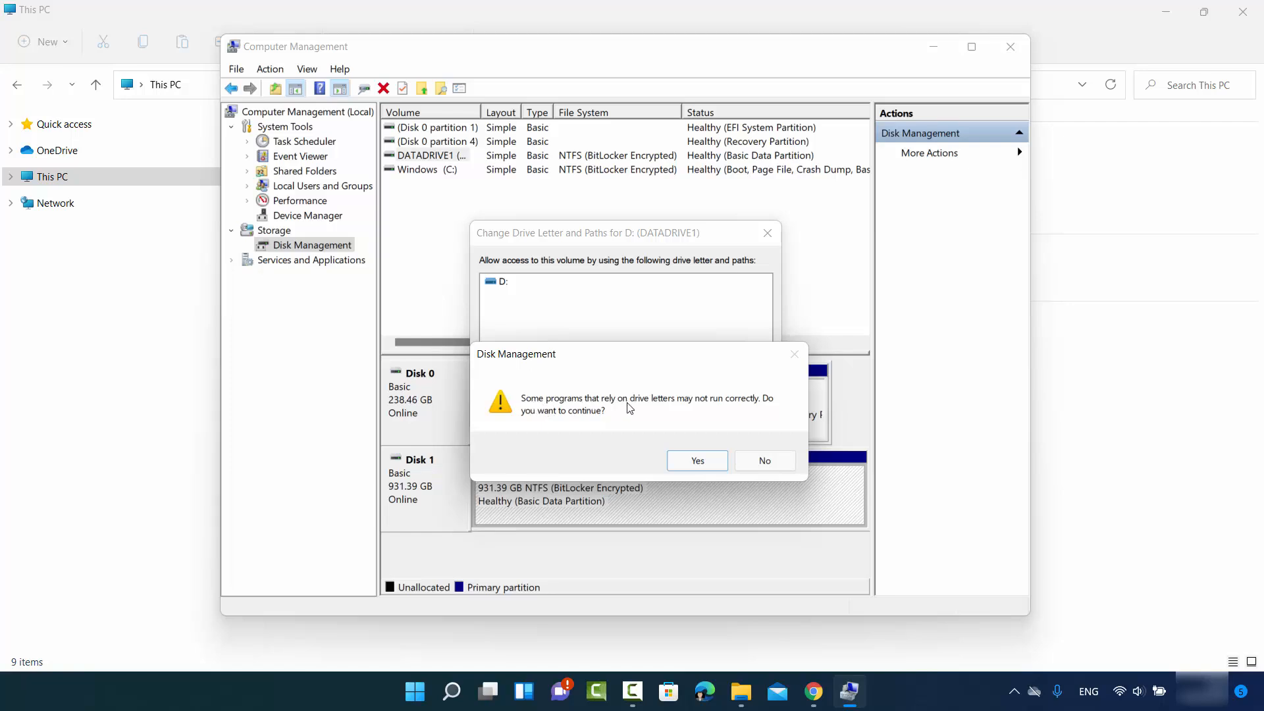
mouse_move(707, 412)
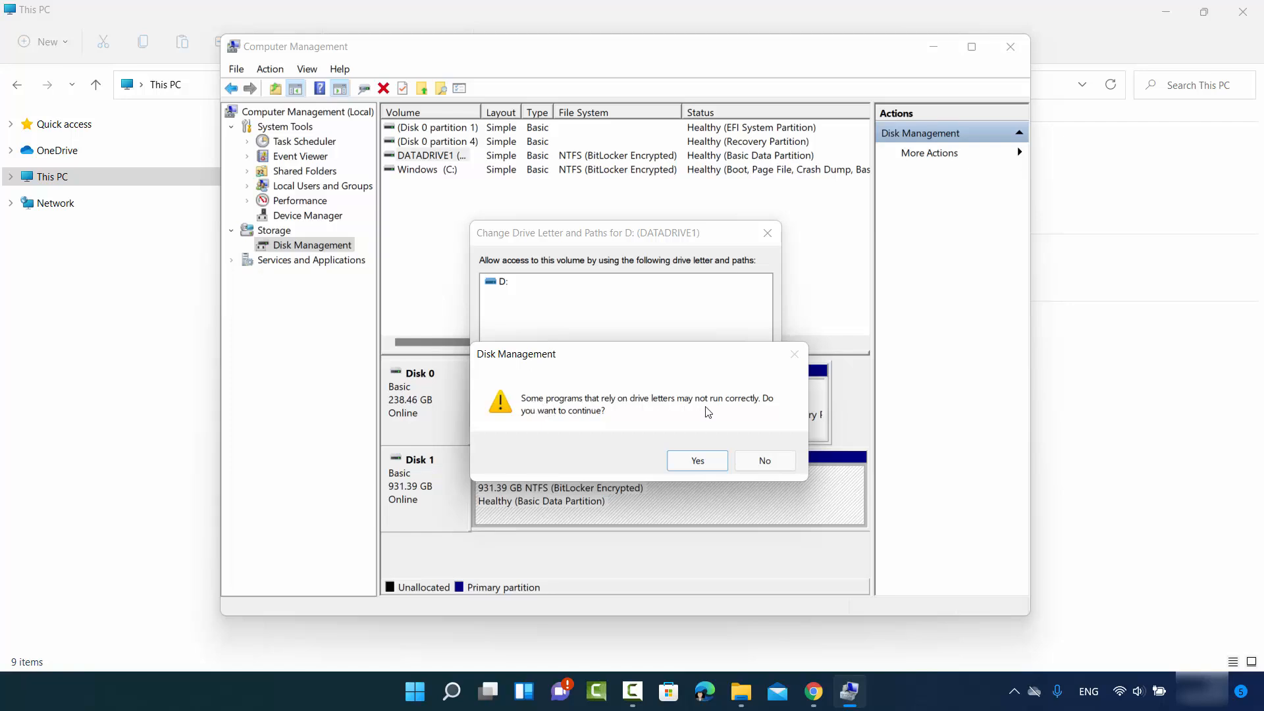
mouse_move(661, 428)
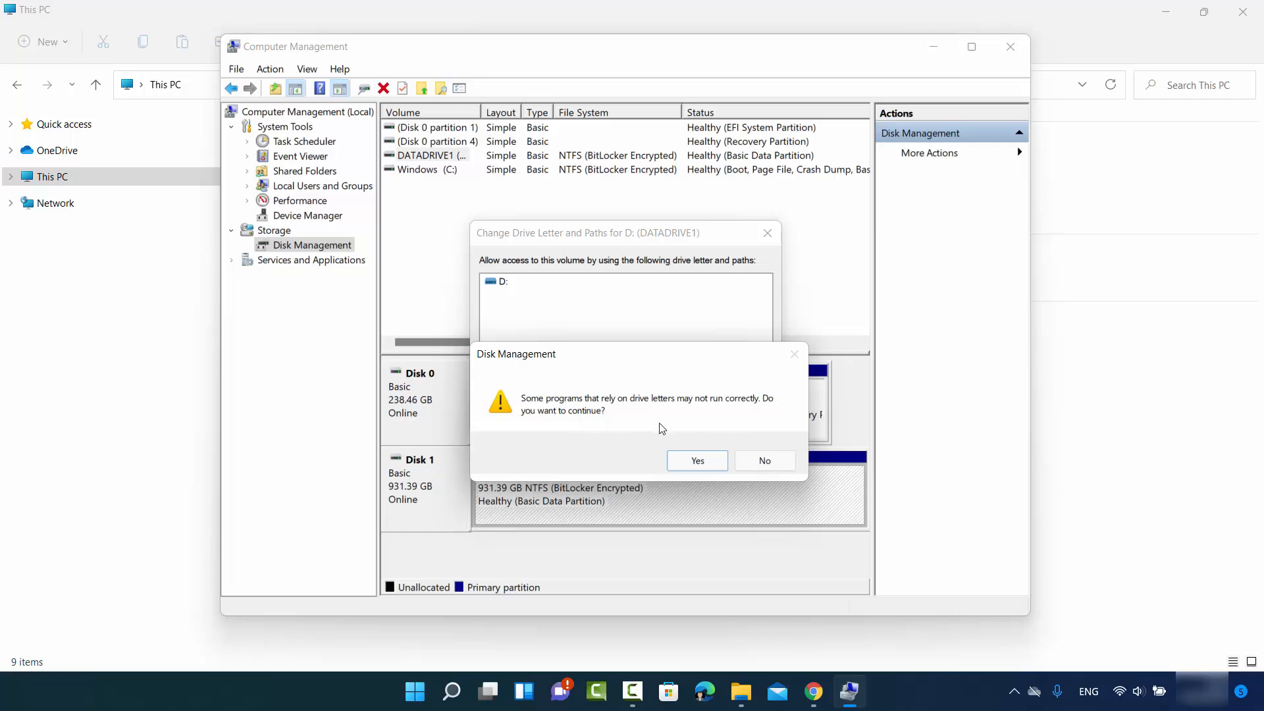
left_click(696, 460)
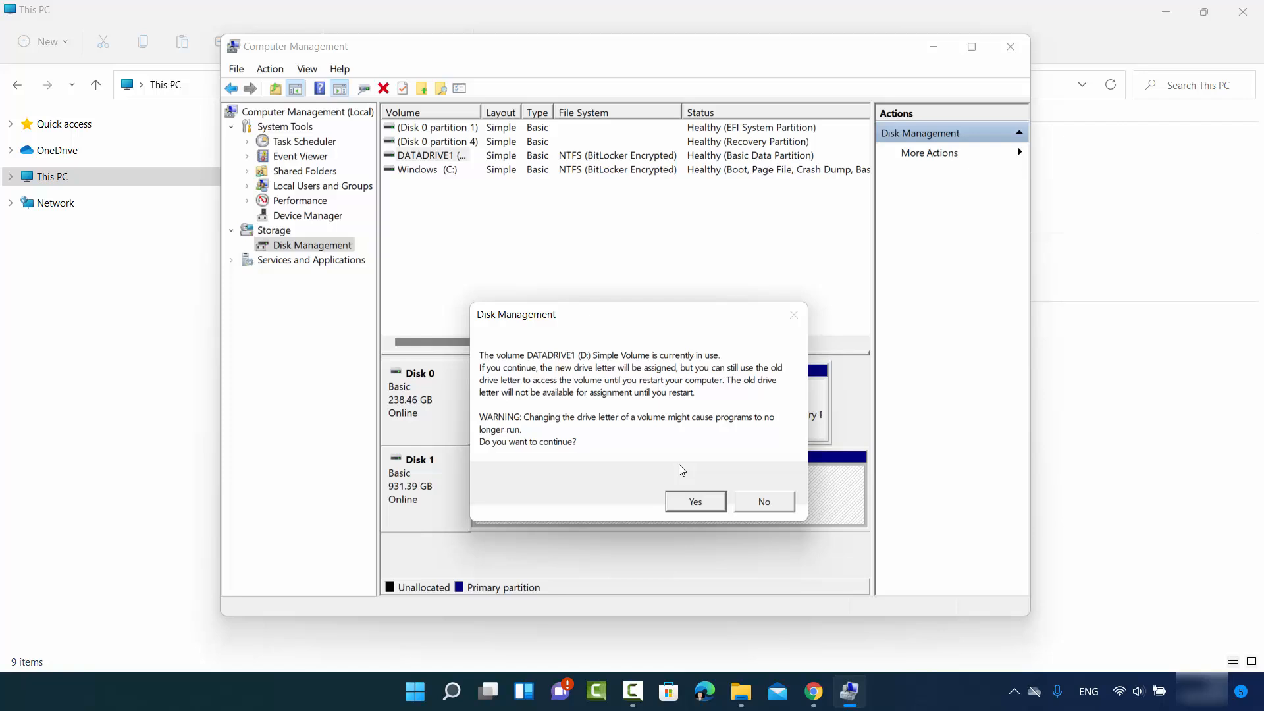
mouse_move(504, 366)
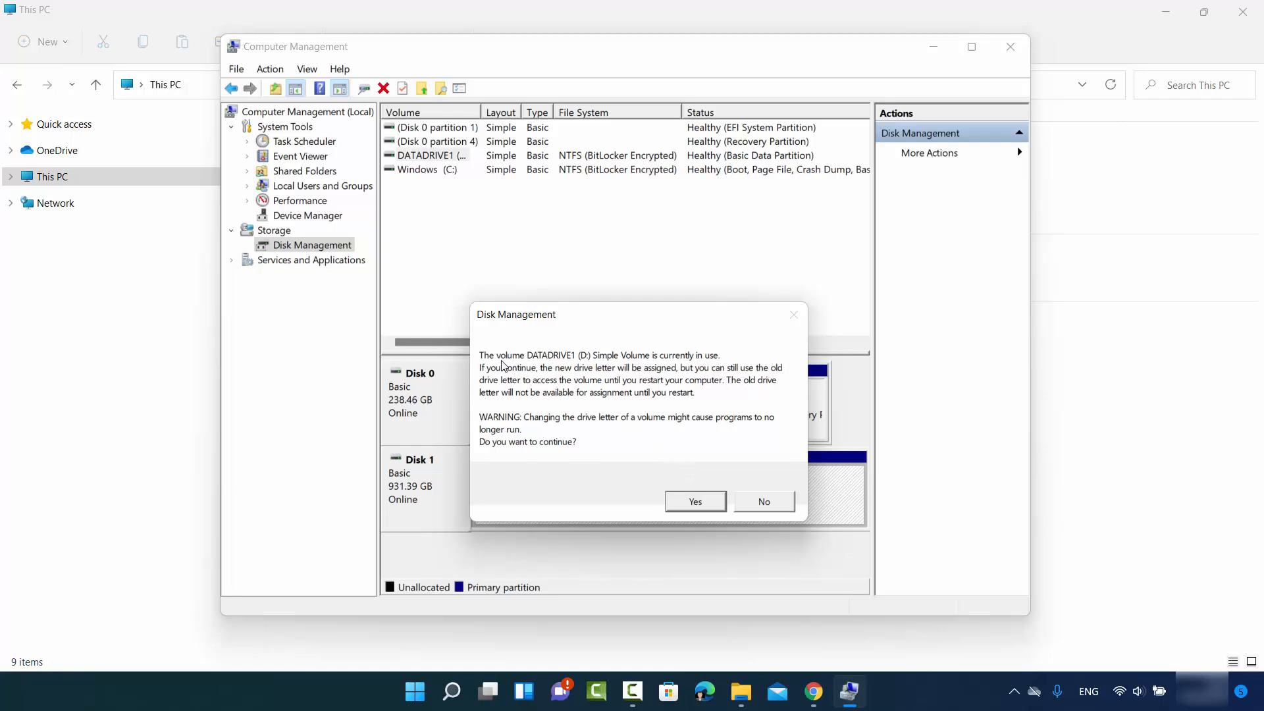
mouse_move(564, 364)
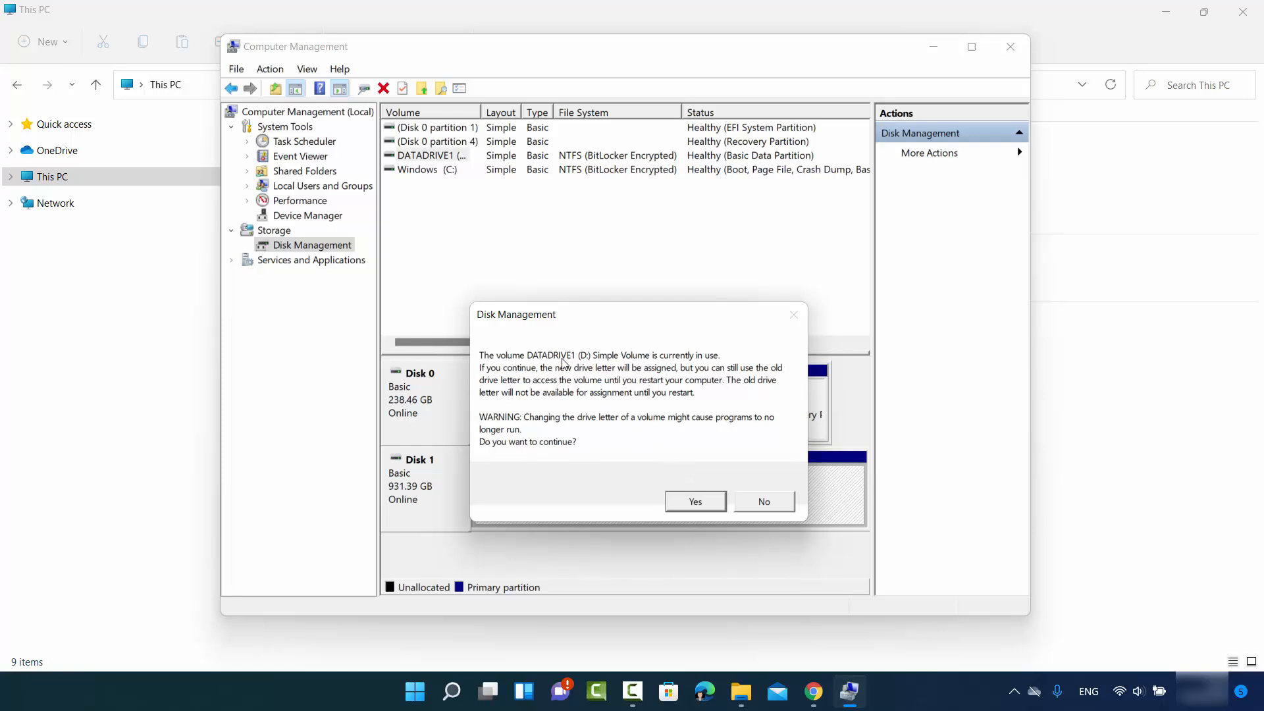
mouse_move(640, 373)
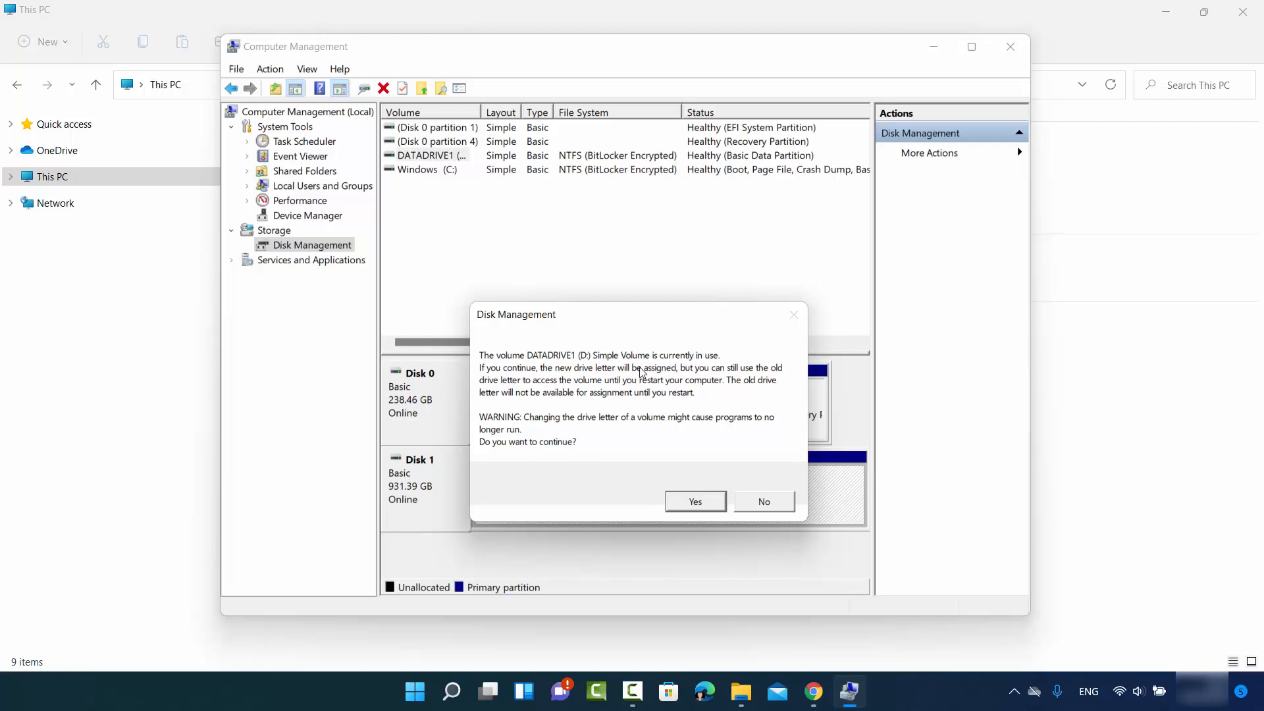
mouse_move(555, 377)
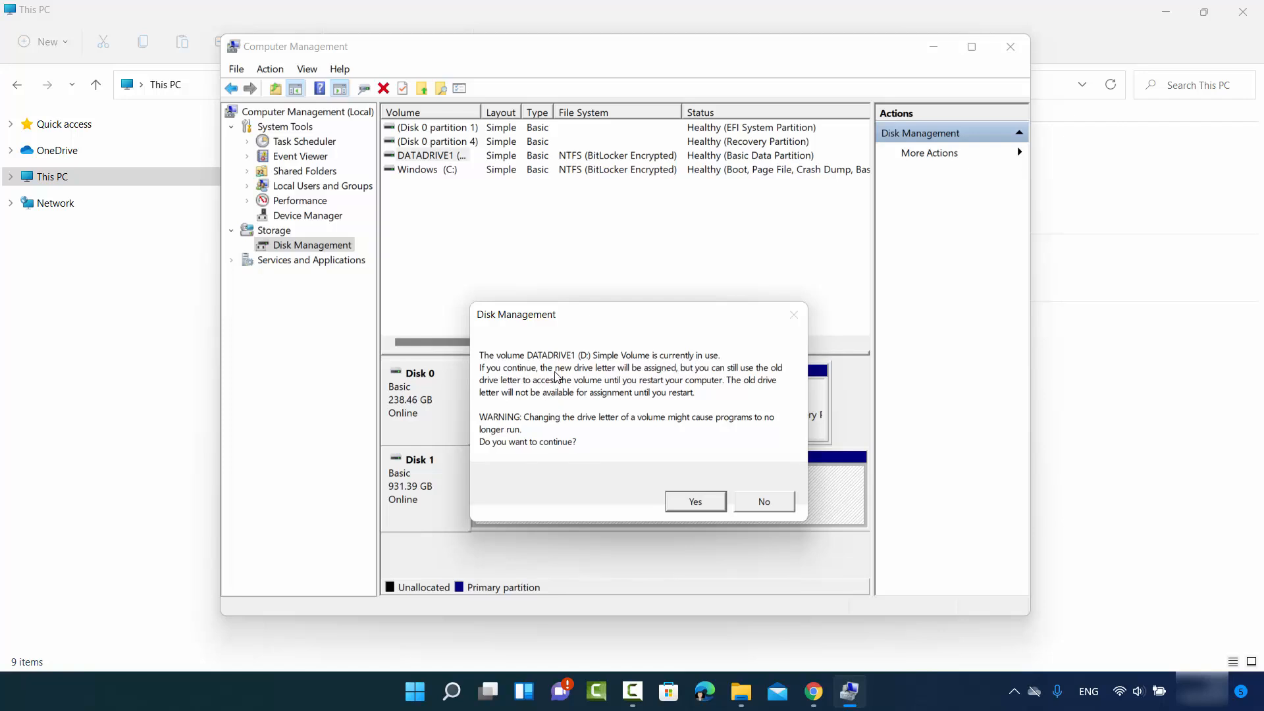
mouse_move(697, 379)
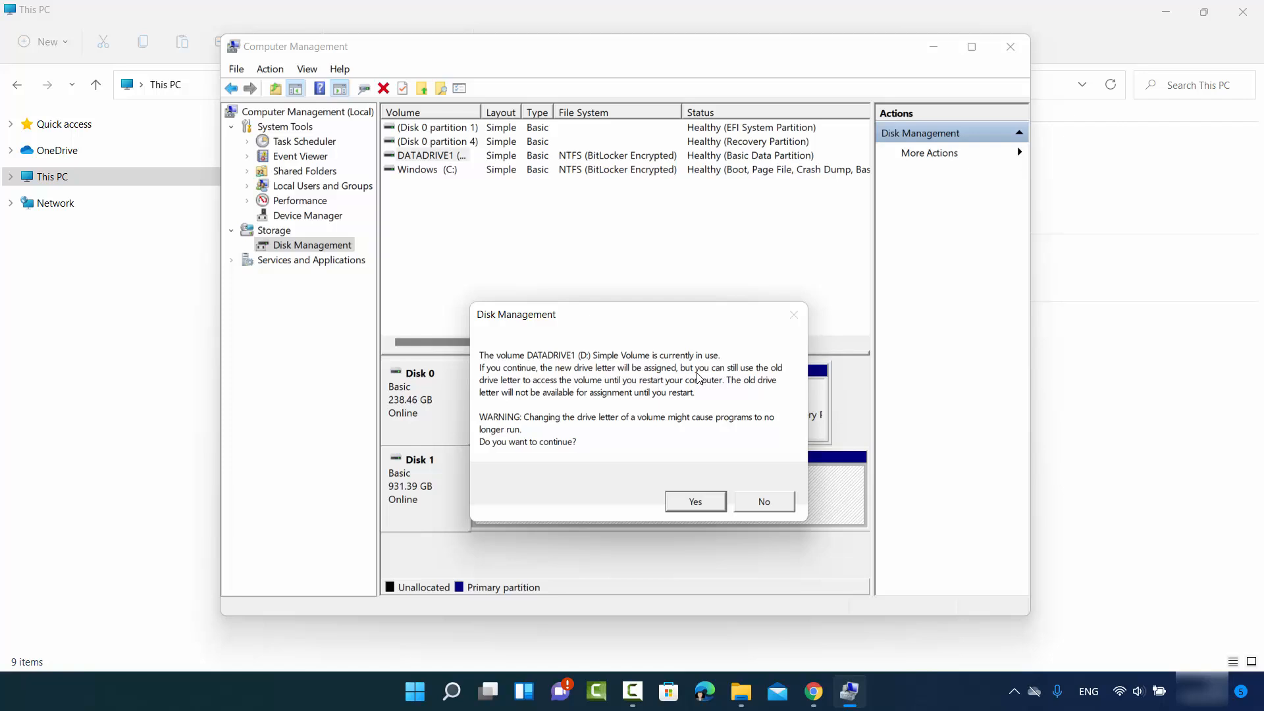
mouse_move(763, 380)
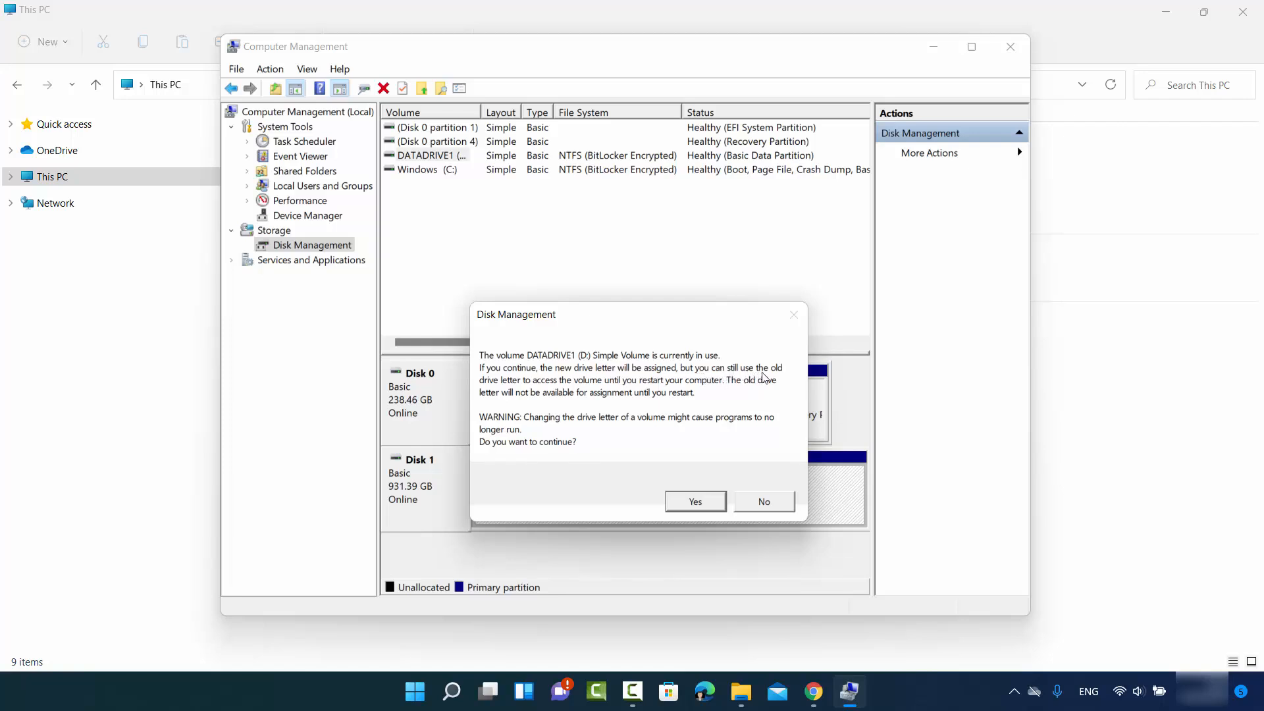
mouse_move(550, 388)
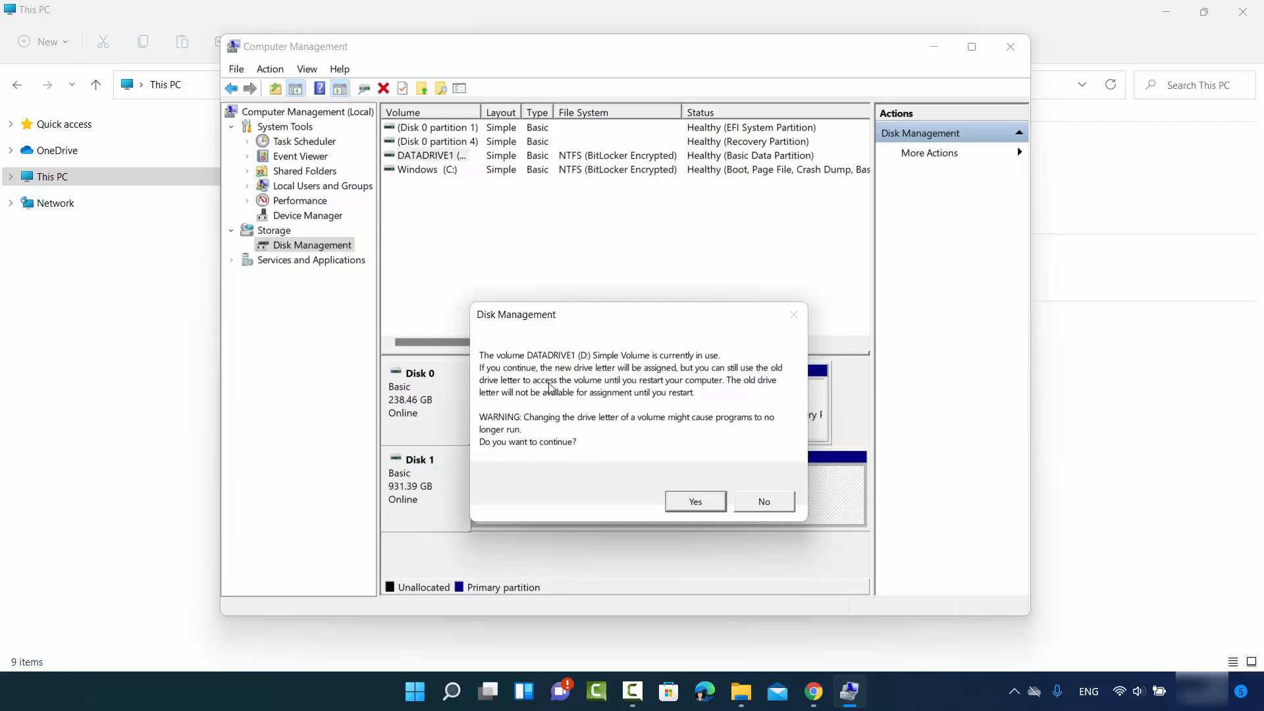
mouse_move(696, 389)
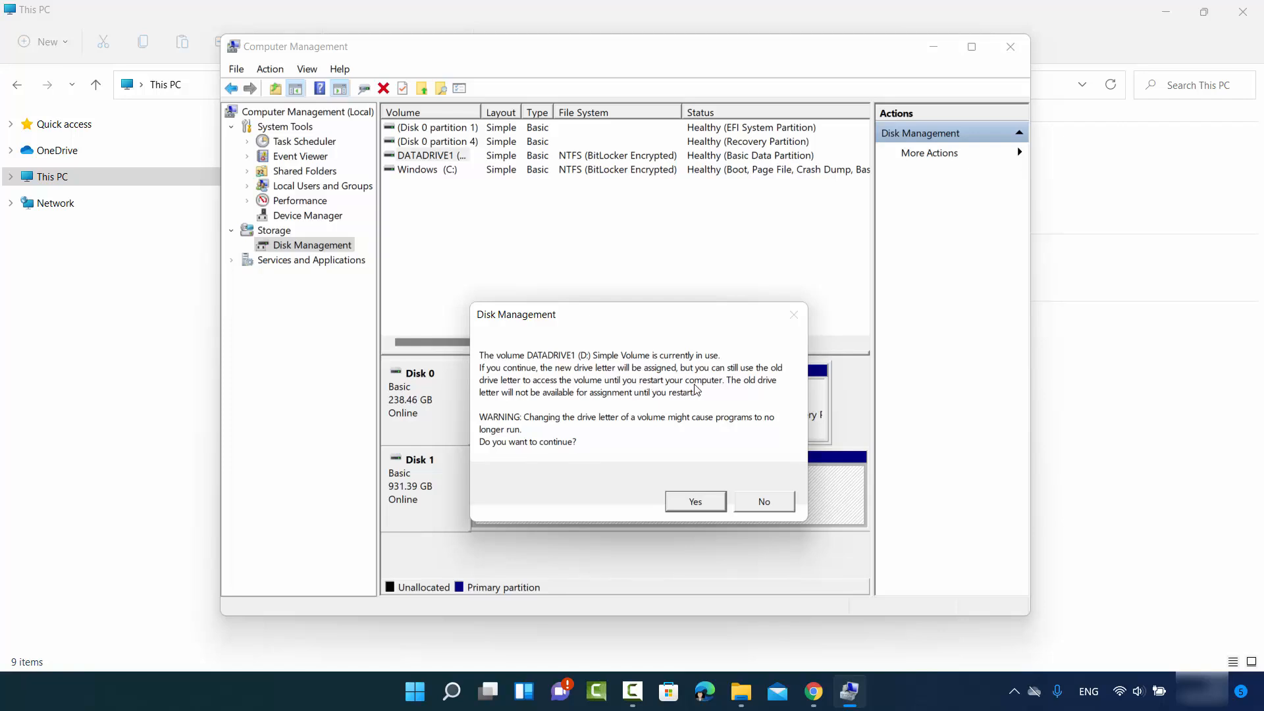
mouse_move(688, 409)
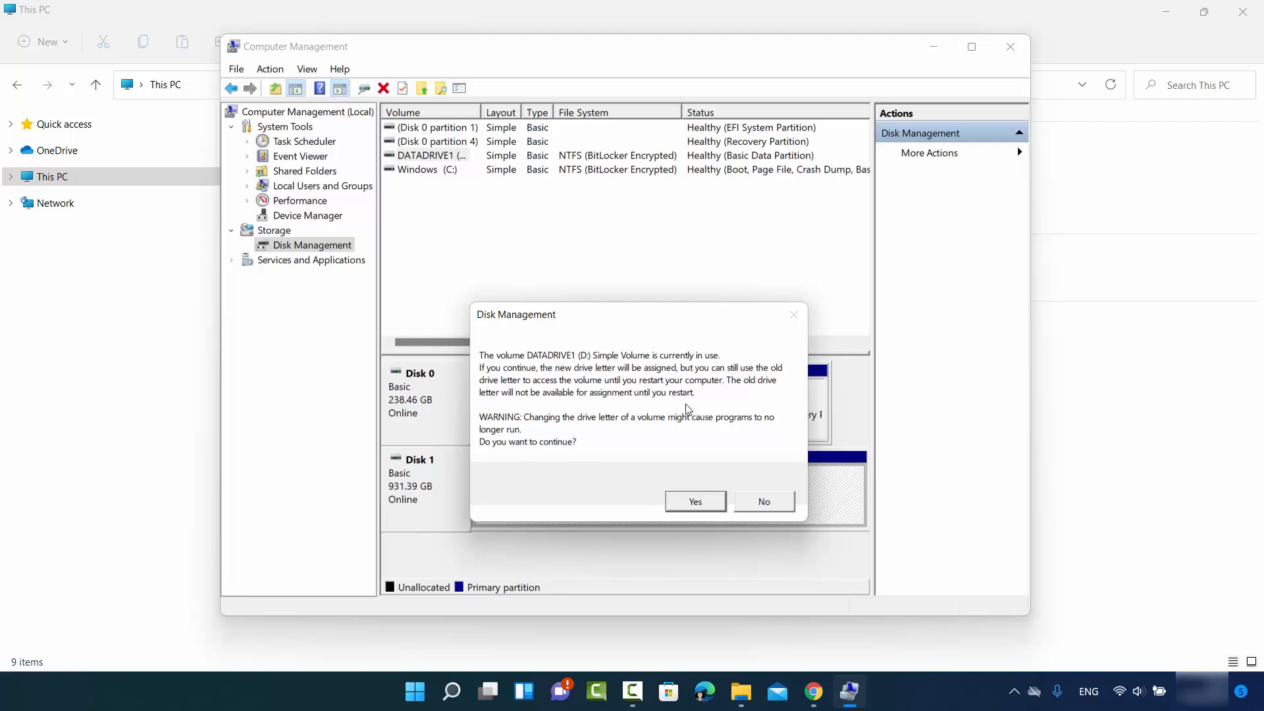
mouse_move(599, 420)
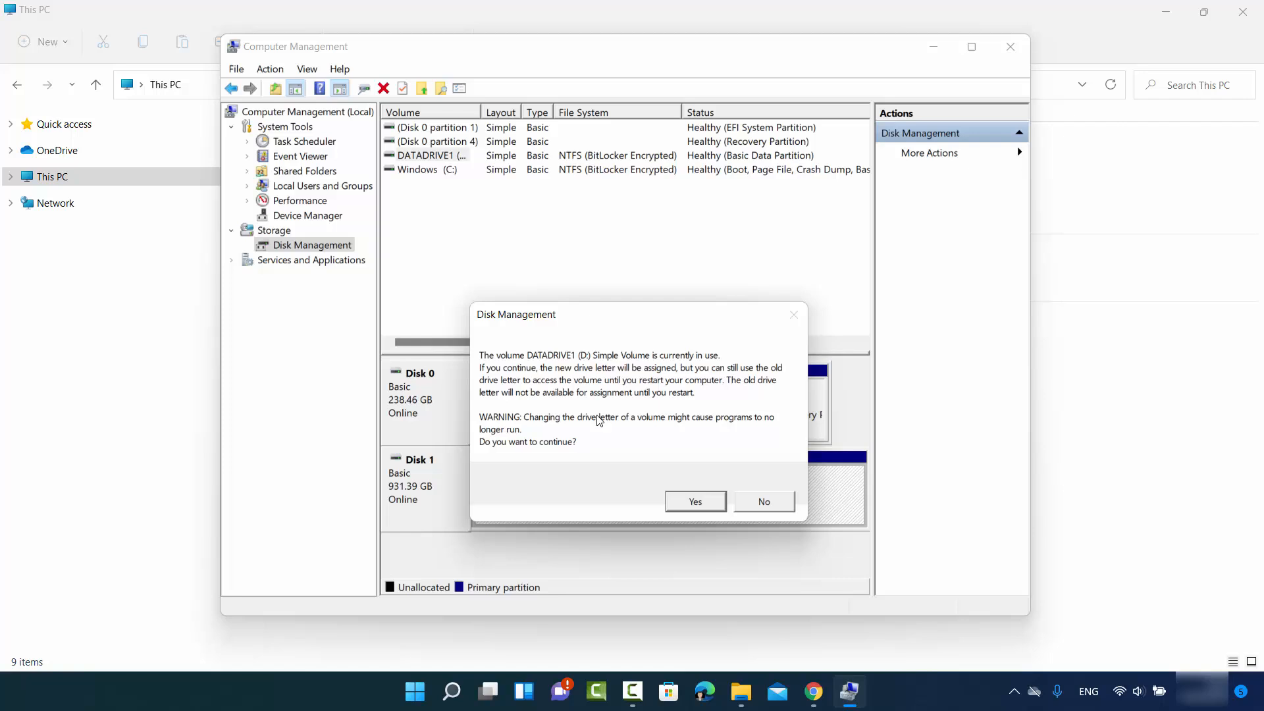
mouse_move(581, 363)
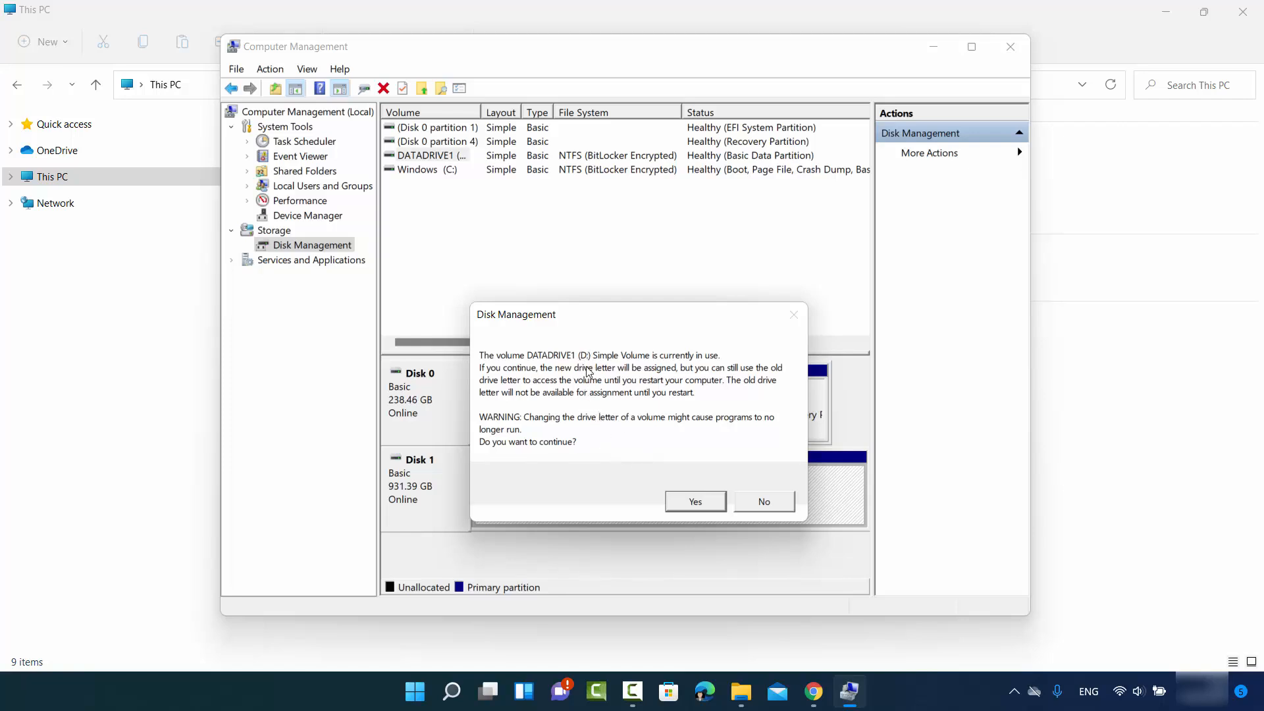
mouse_move(600, 391)
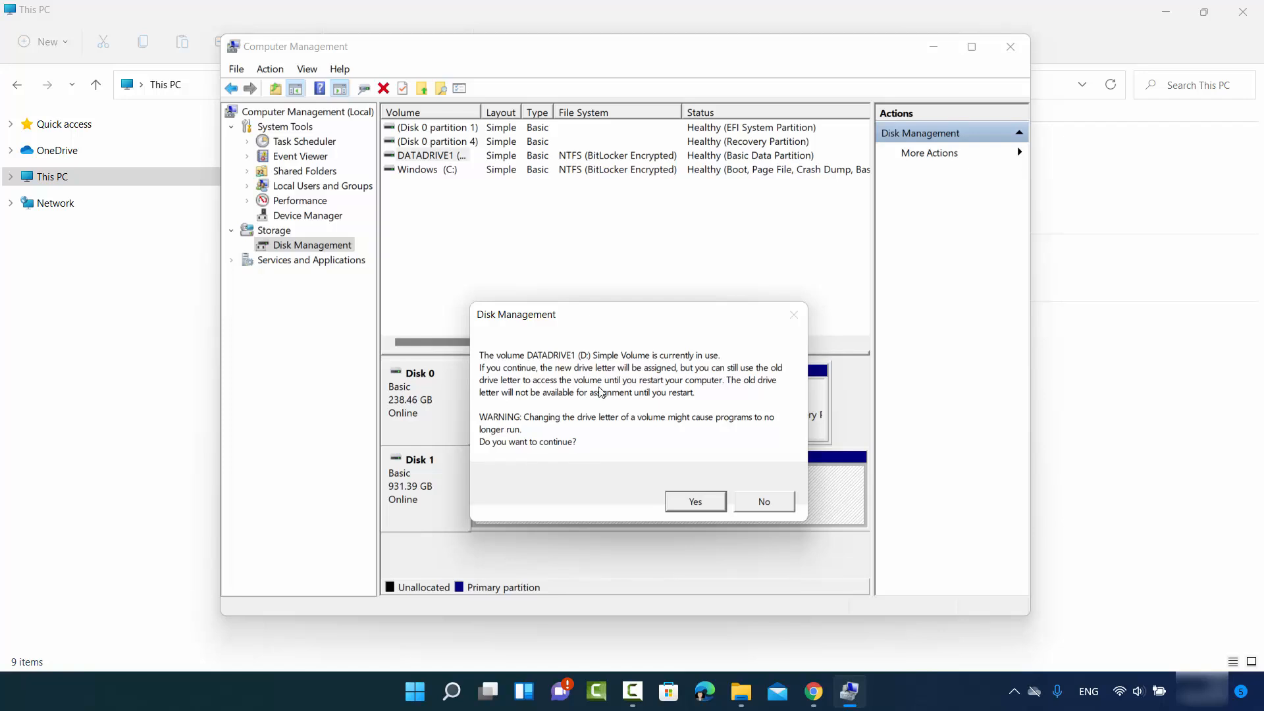
- Accept the volume-in-use warning so DATADRIVE1 becomes E:, then return to This PC
left_click(694, 500)
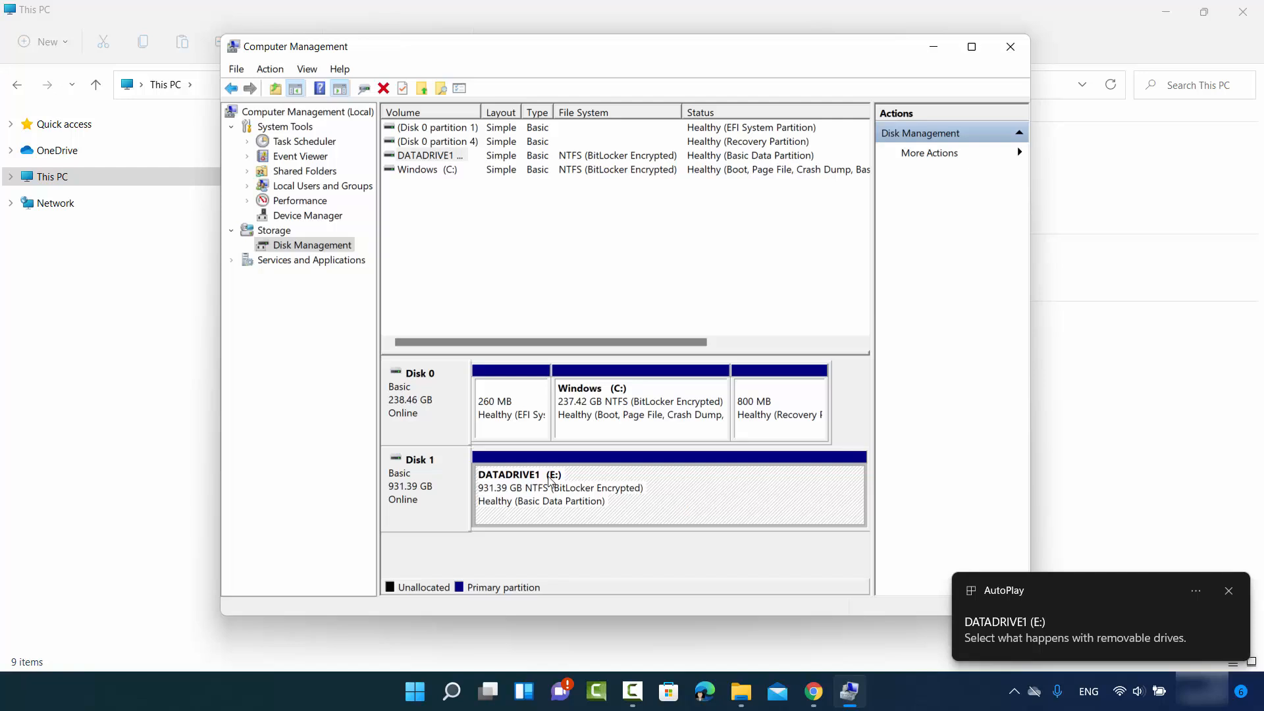
left_click(1010, 46)
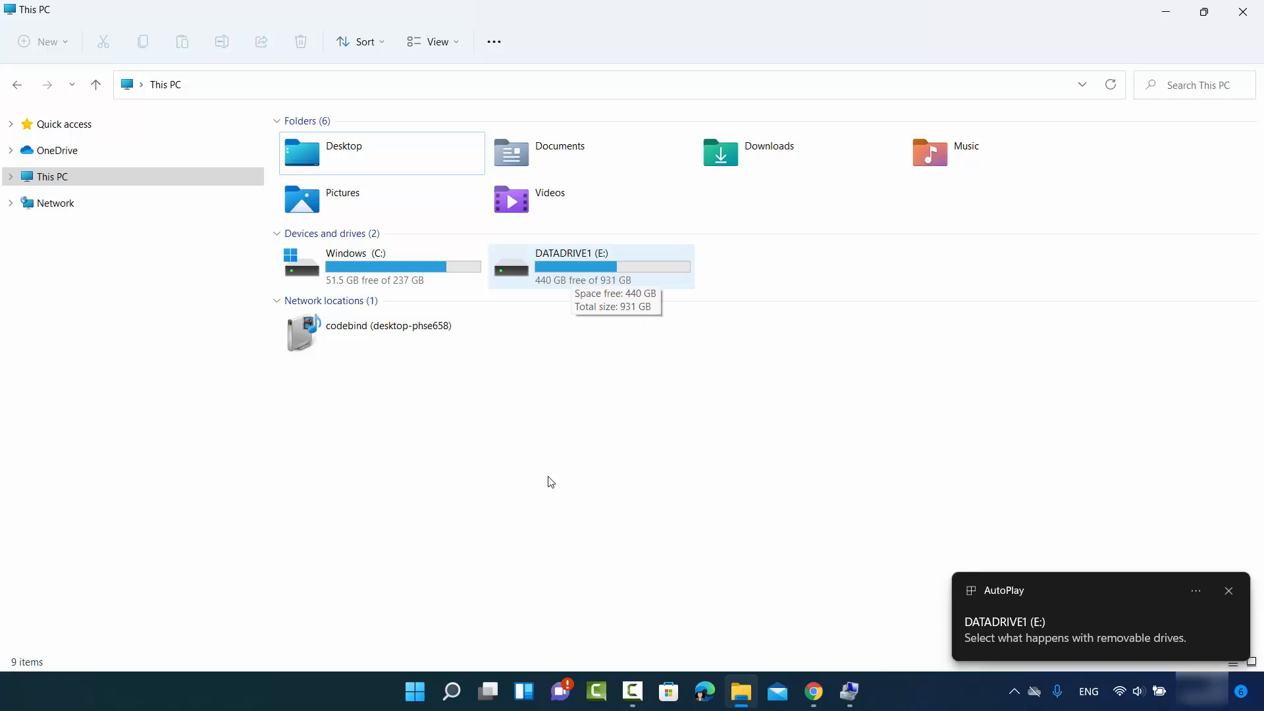
- Close Computer Management from the taskbar and bring up This PC's actions menu
left_click(1228, 590)
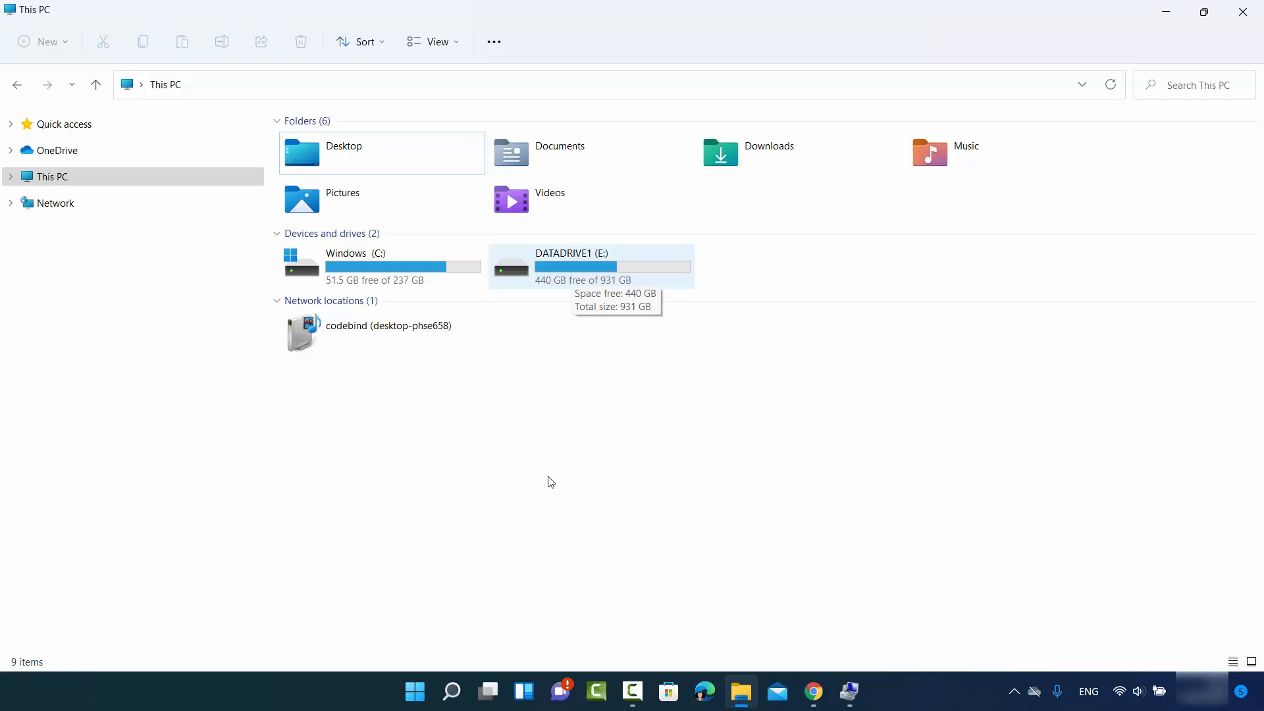
mouse_move(848, 690)
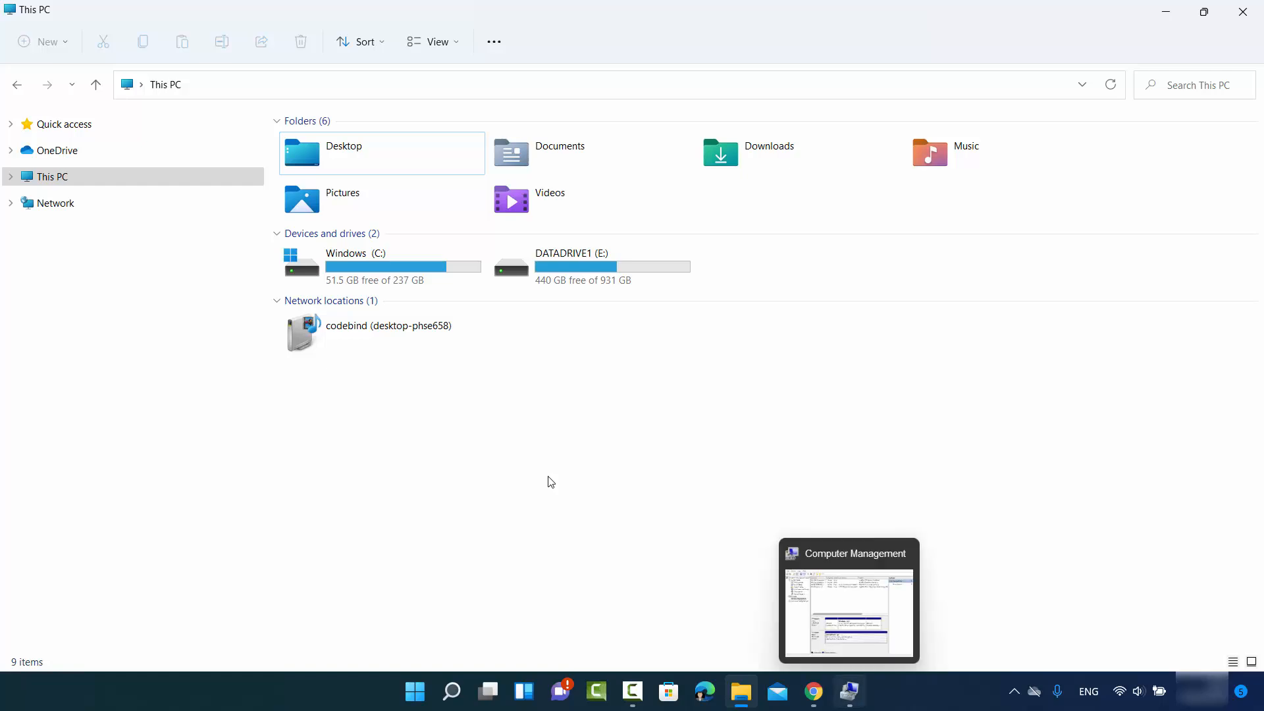
left_click(848, 600)
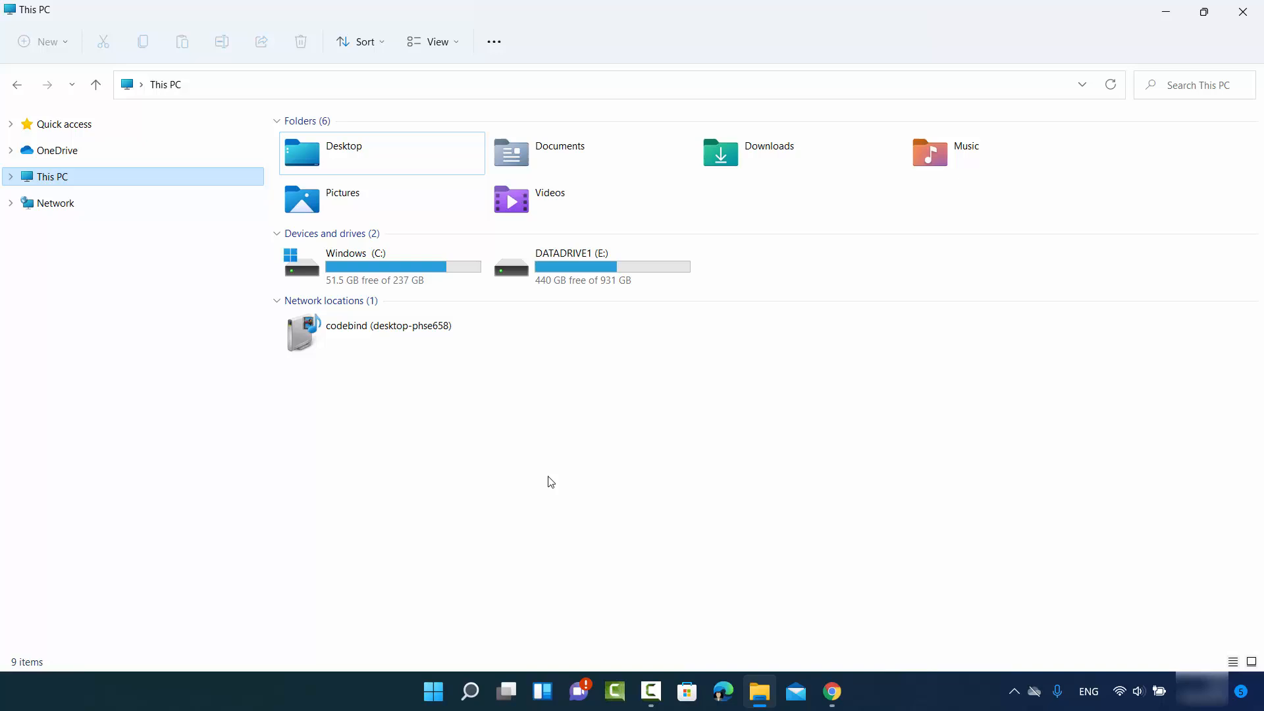
right_click(51, 177)
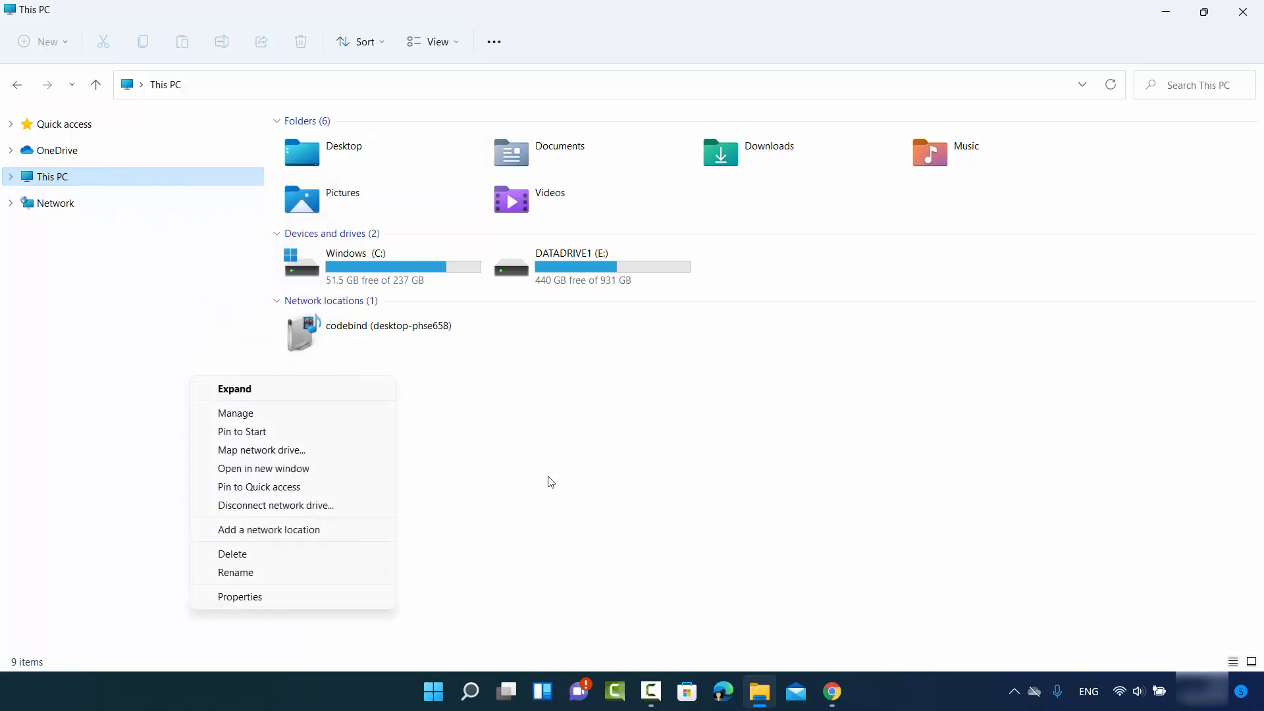
mouse_move(236, 413)
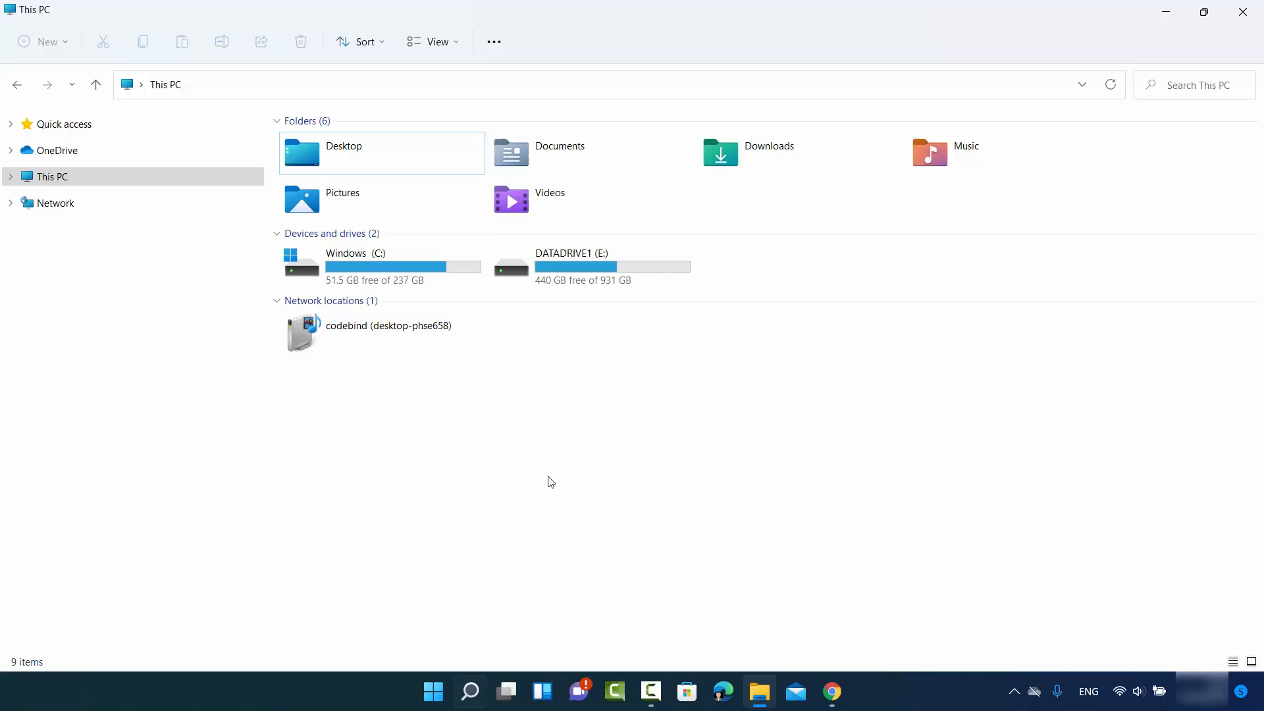
left_click(469, 692)
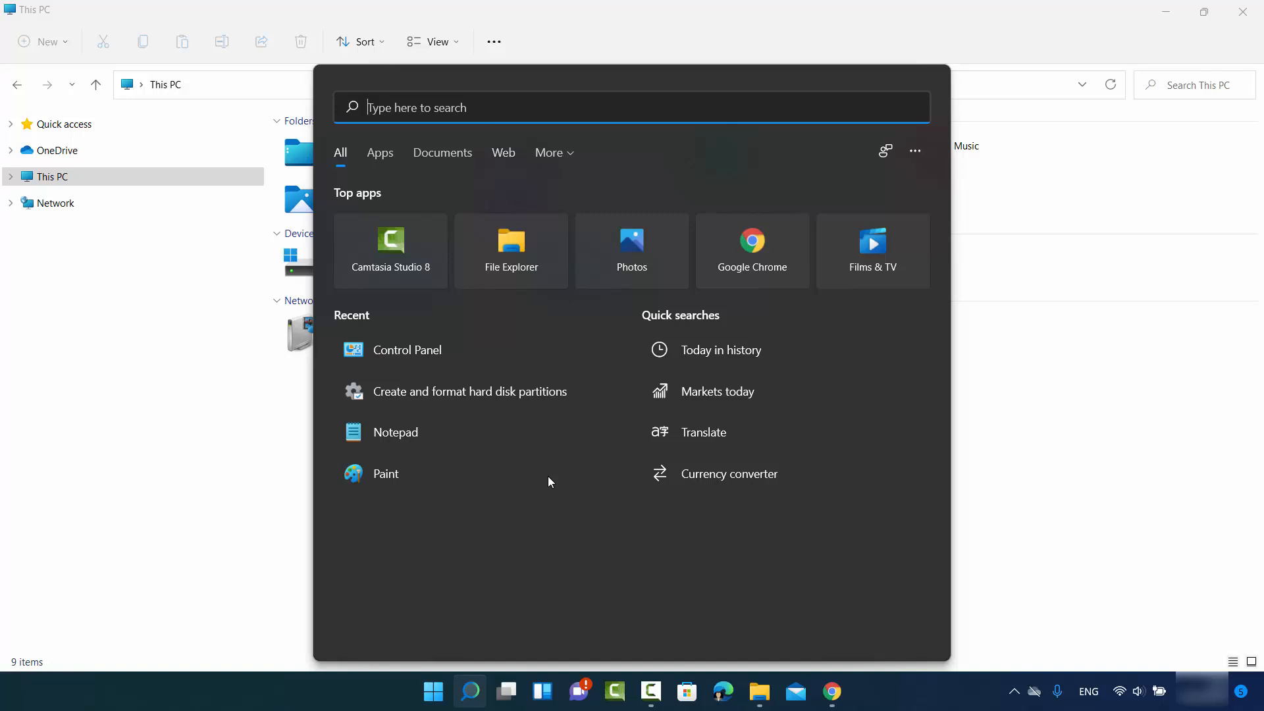
type("disk")
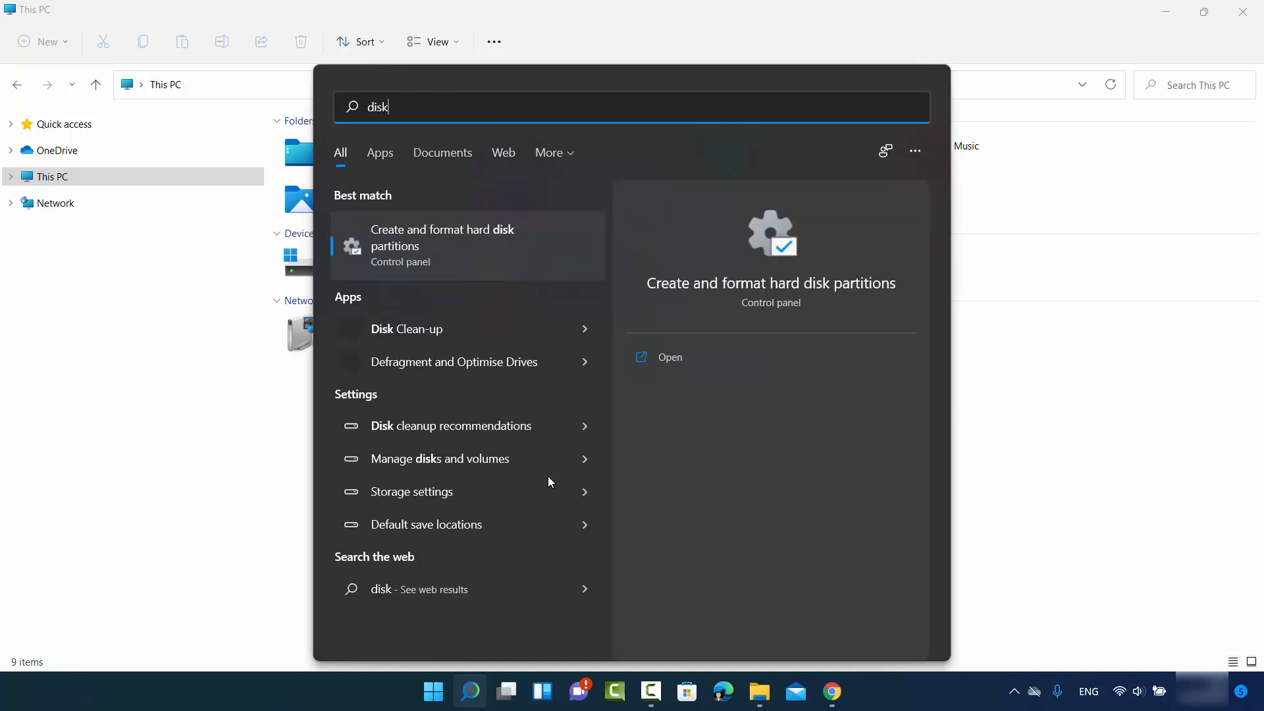
type("ma")
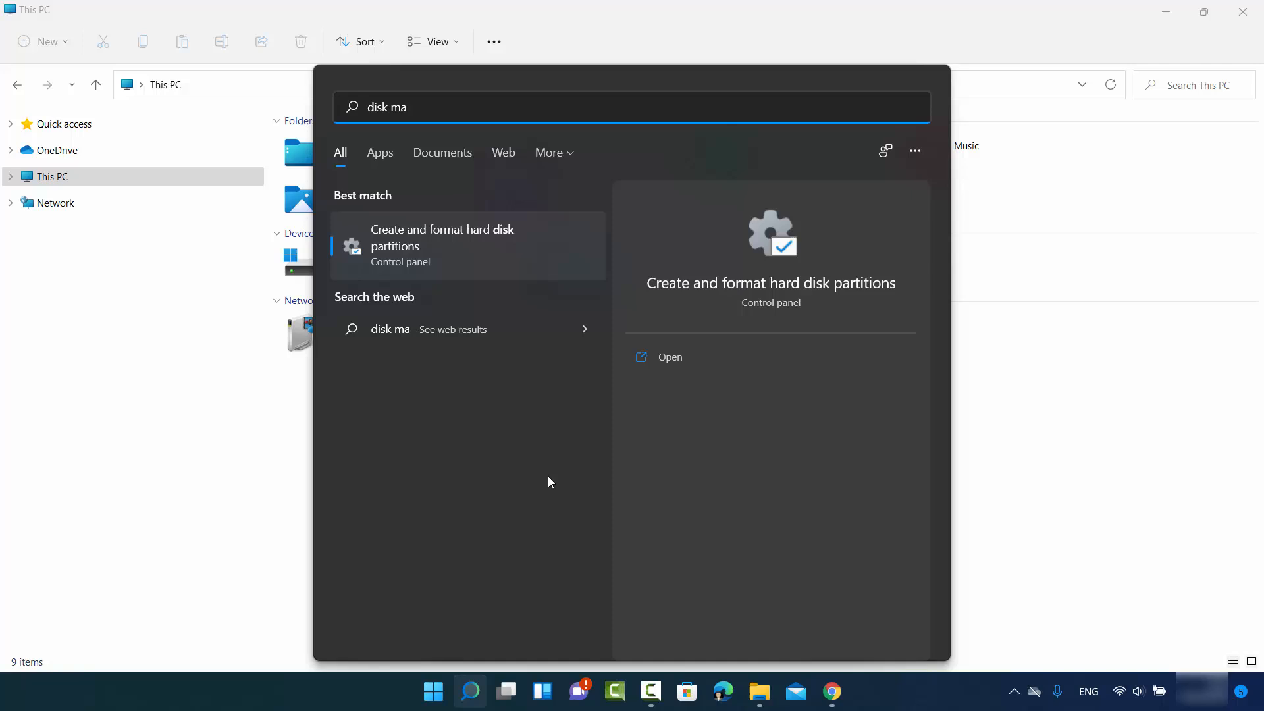
mouse_move(550, 481)
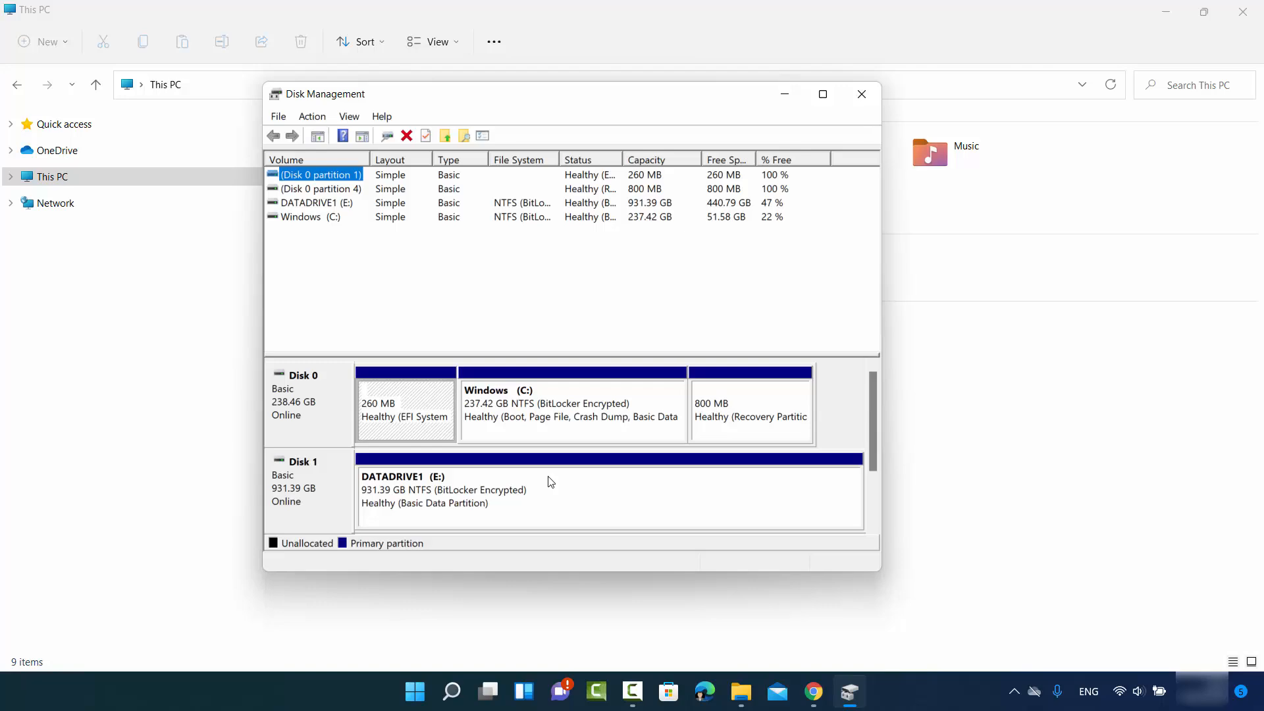
left_click(861, 94)
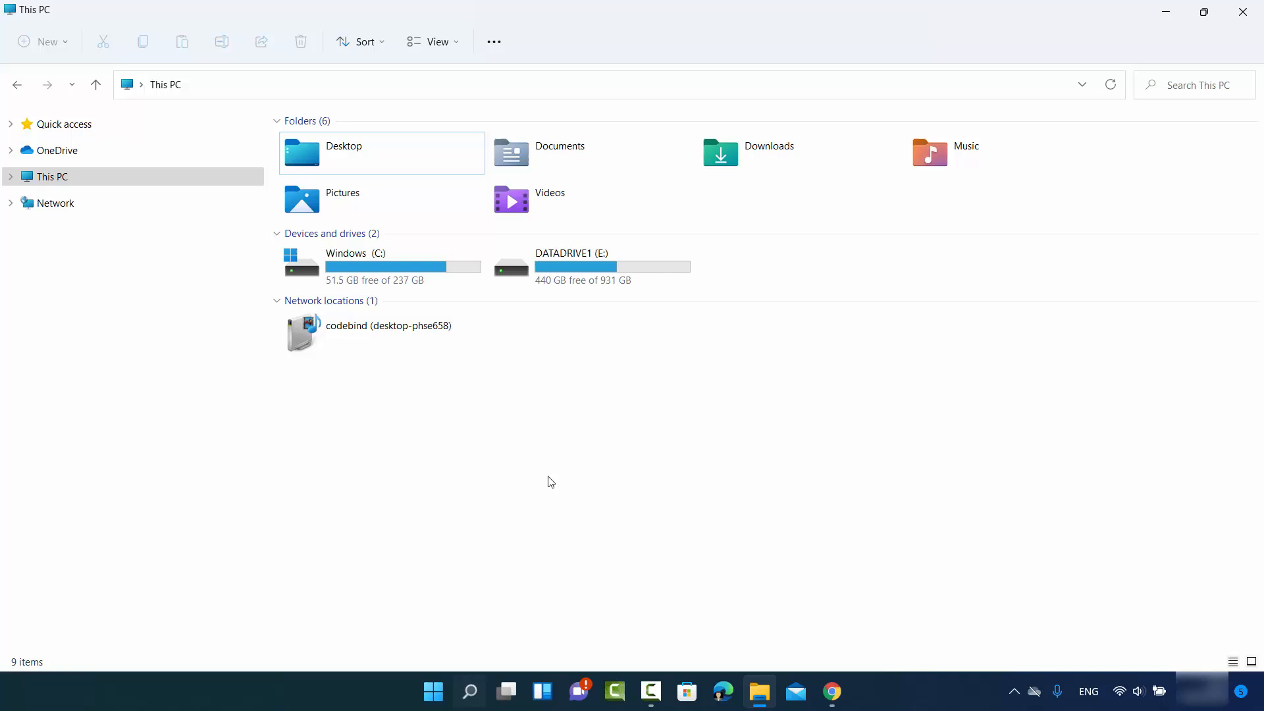
- Search Windows for 'control Panel' to open Control Panel
left_click(470, 691)
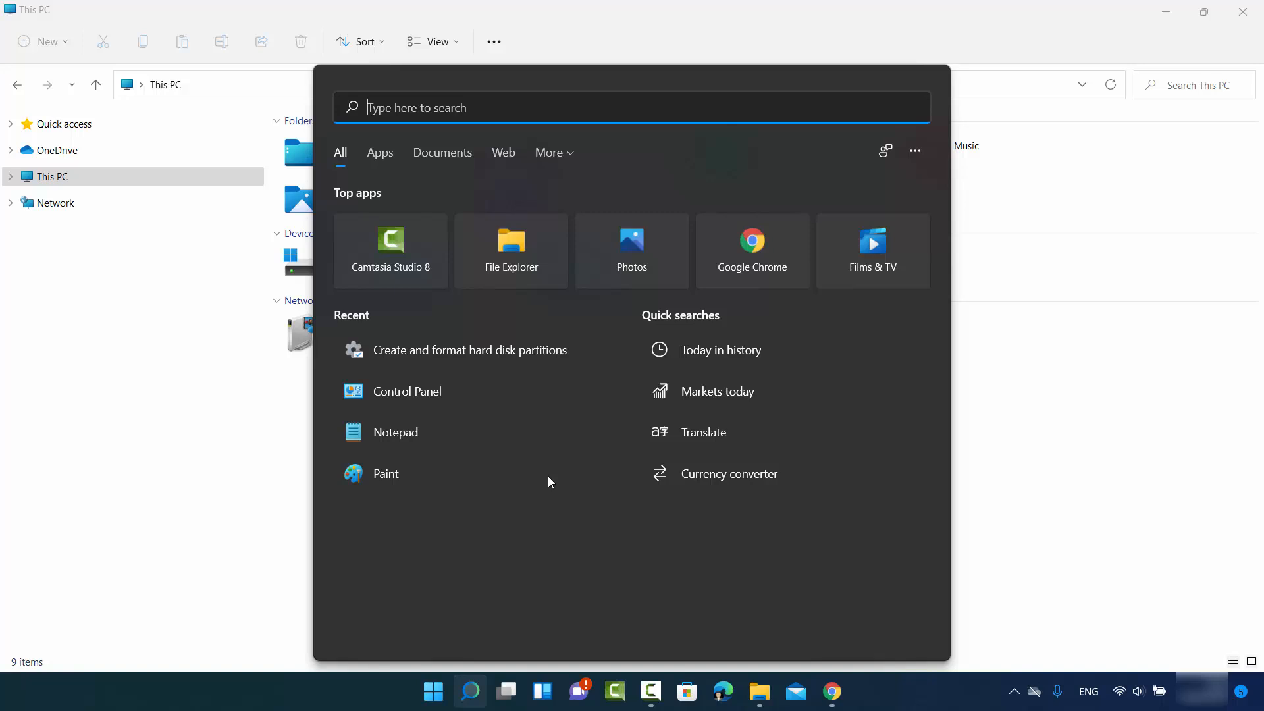
type("control Panel")
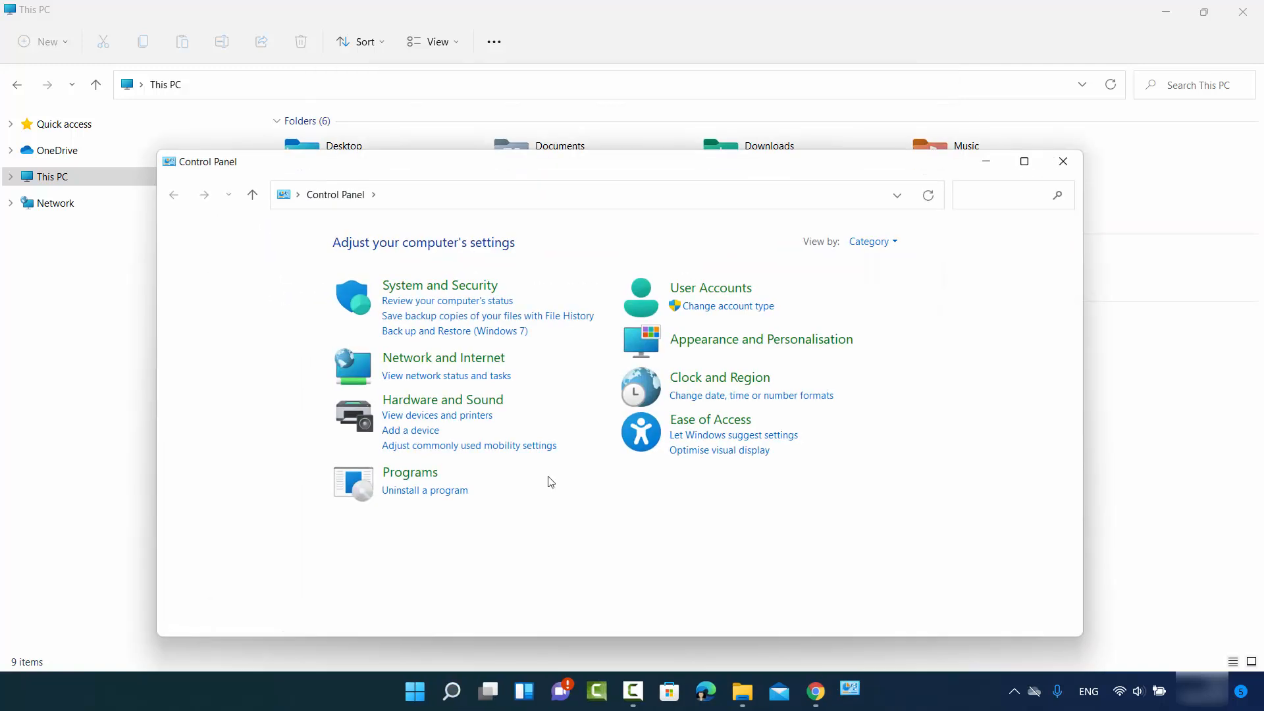
mouse_move(439, 284)
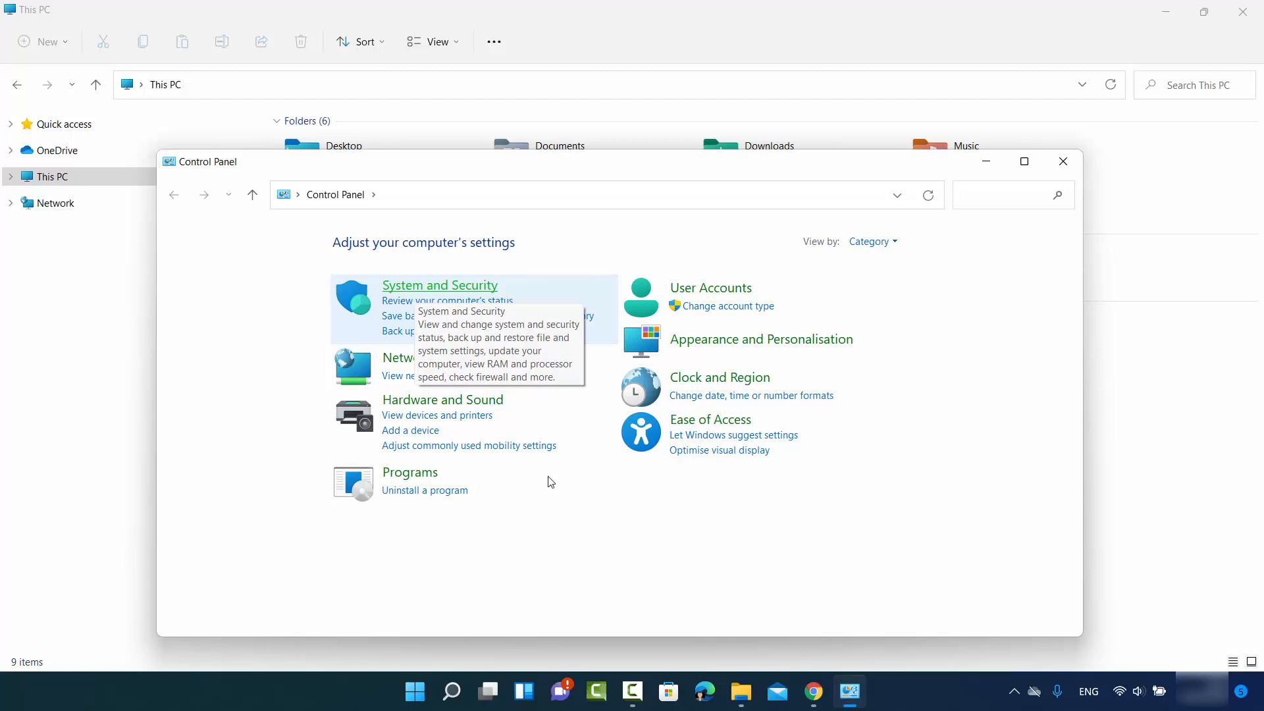
mouse_move(548, 481)
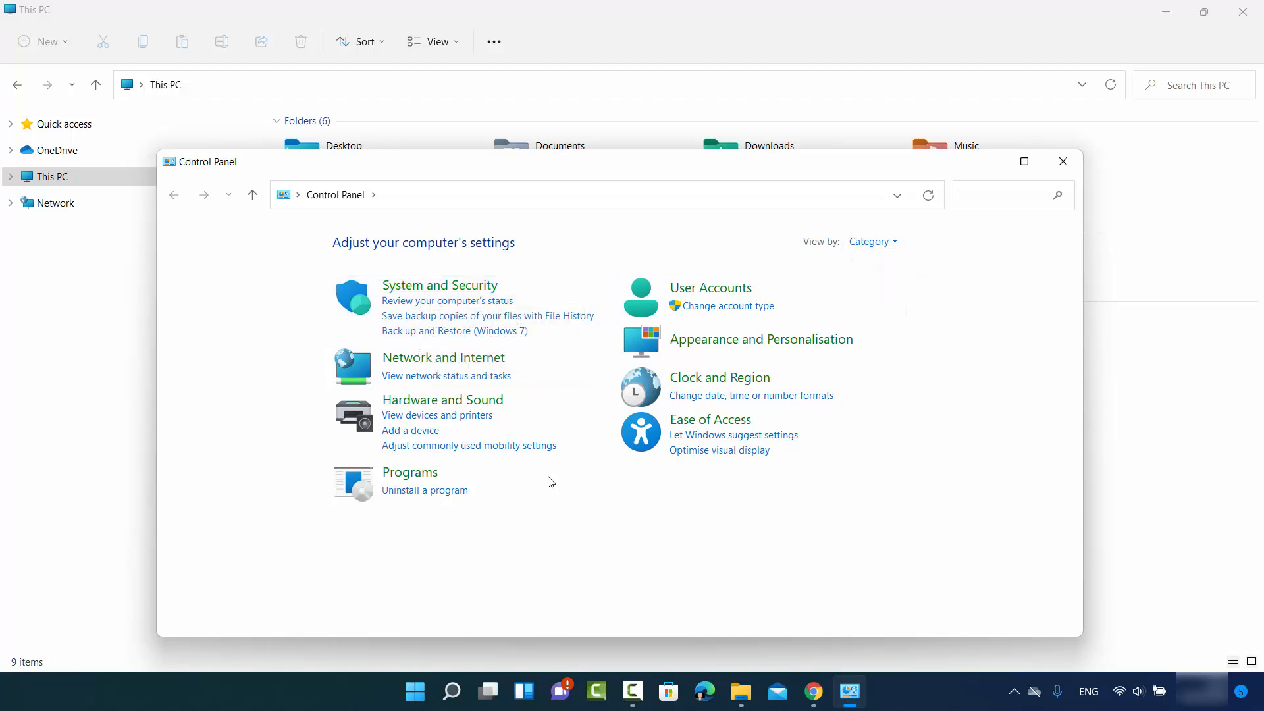
- Reach Disk Management via System and Security's 'Create and format hard disk partitions'
left_click(439, 284)
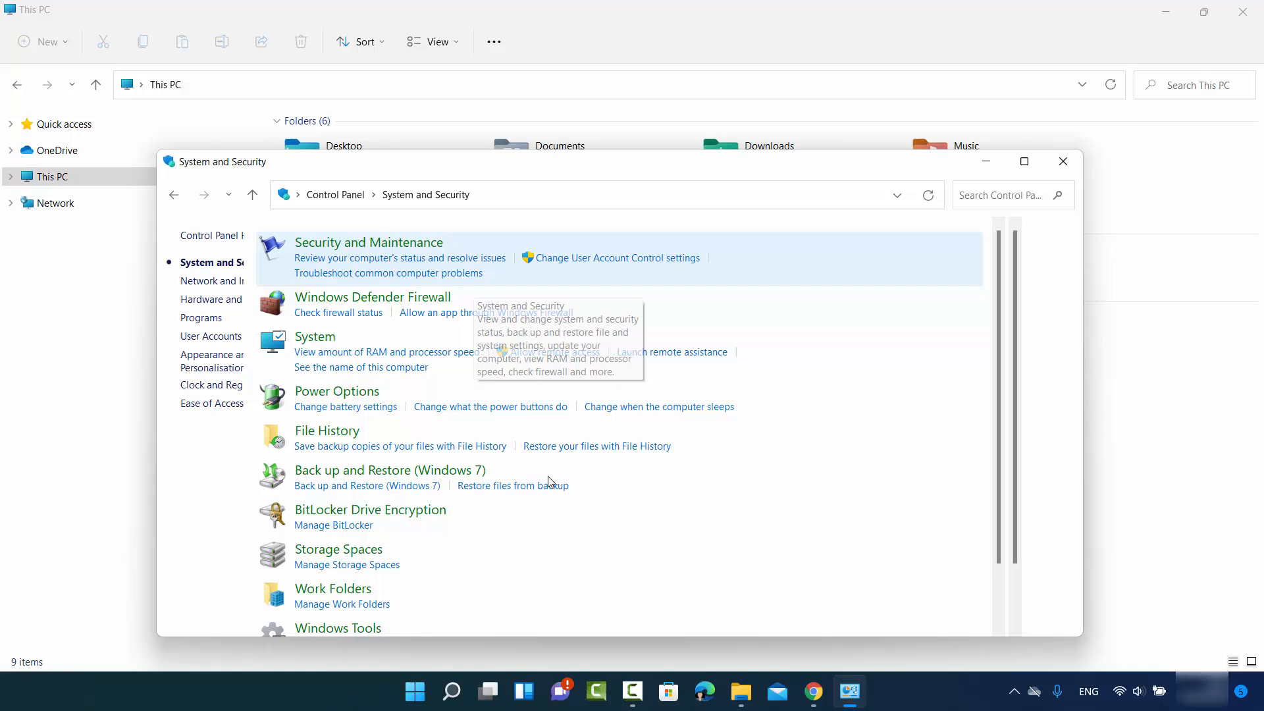
scroll("down", 3)
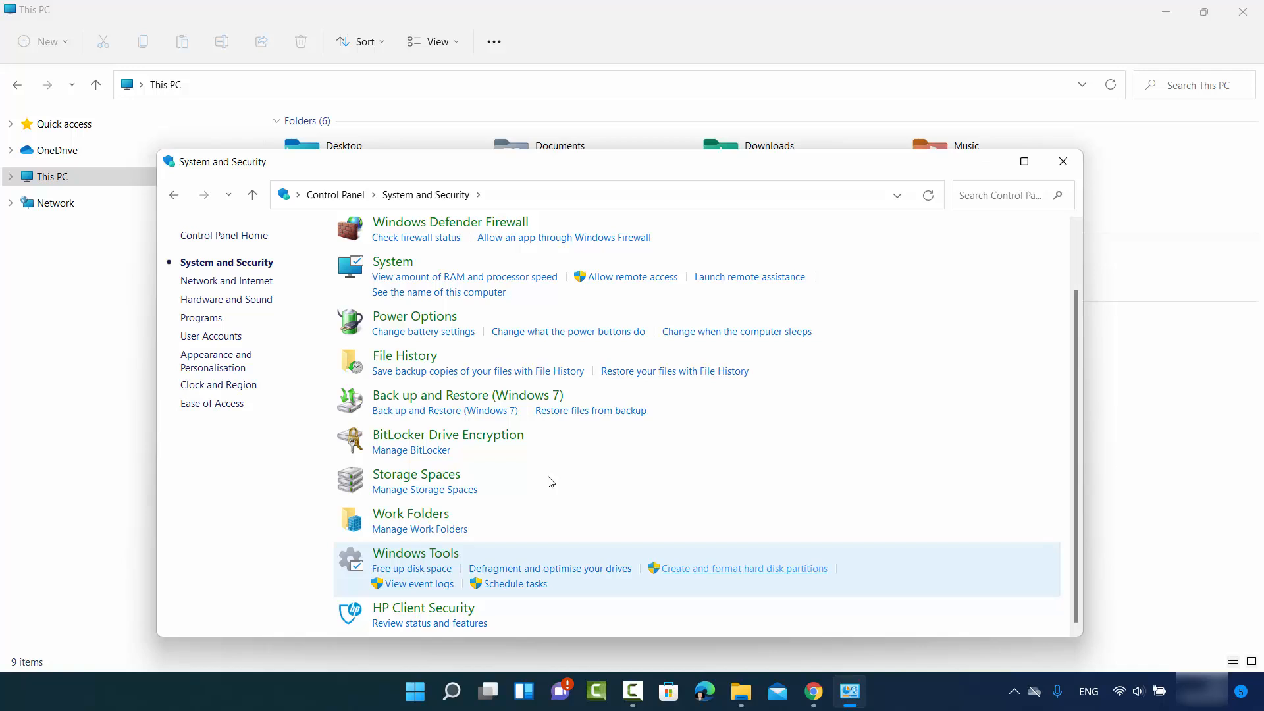
left_click(744, 568)
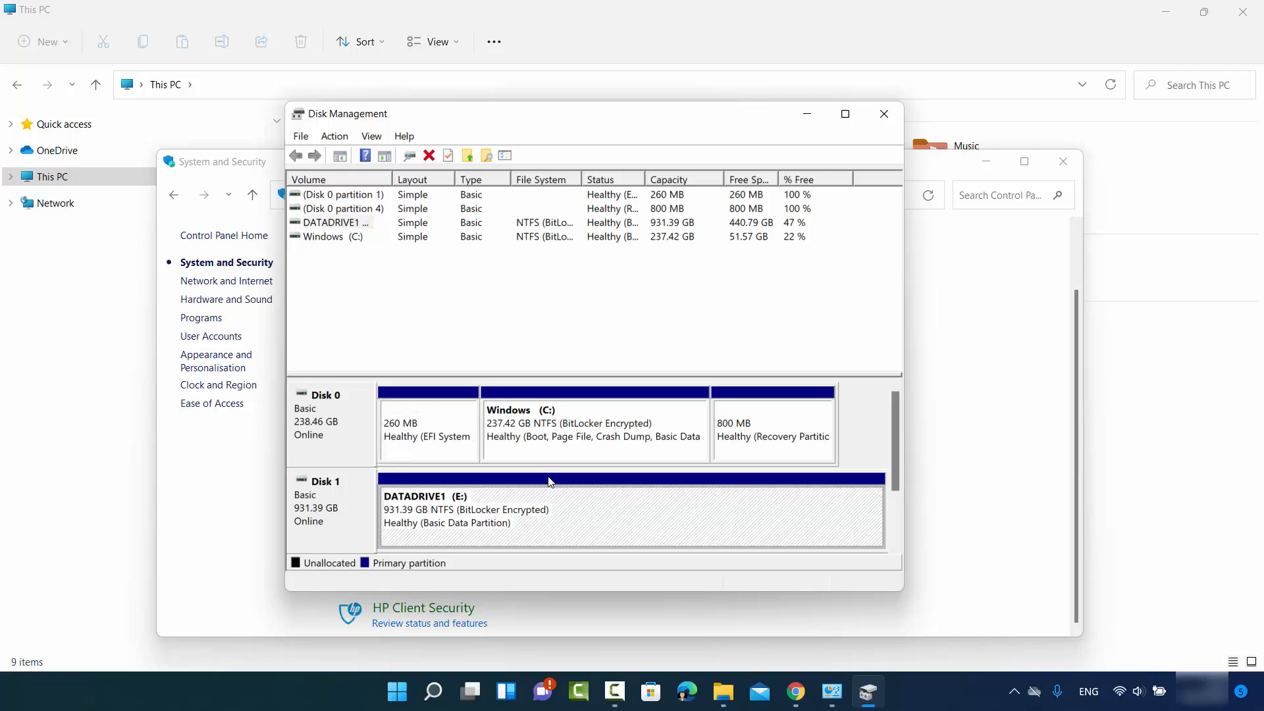
- In Change Drive Letter and Paths for DATADRIVE1 (E:), choose D and confirm it
right_click(550, 481)
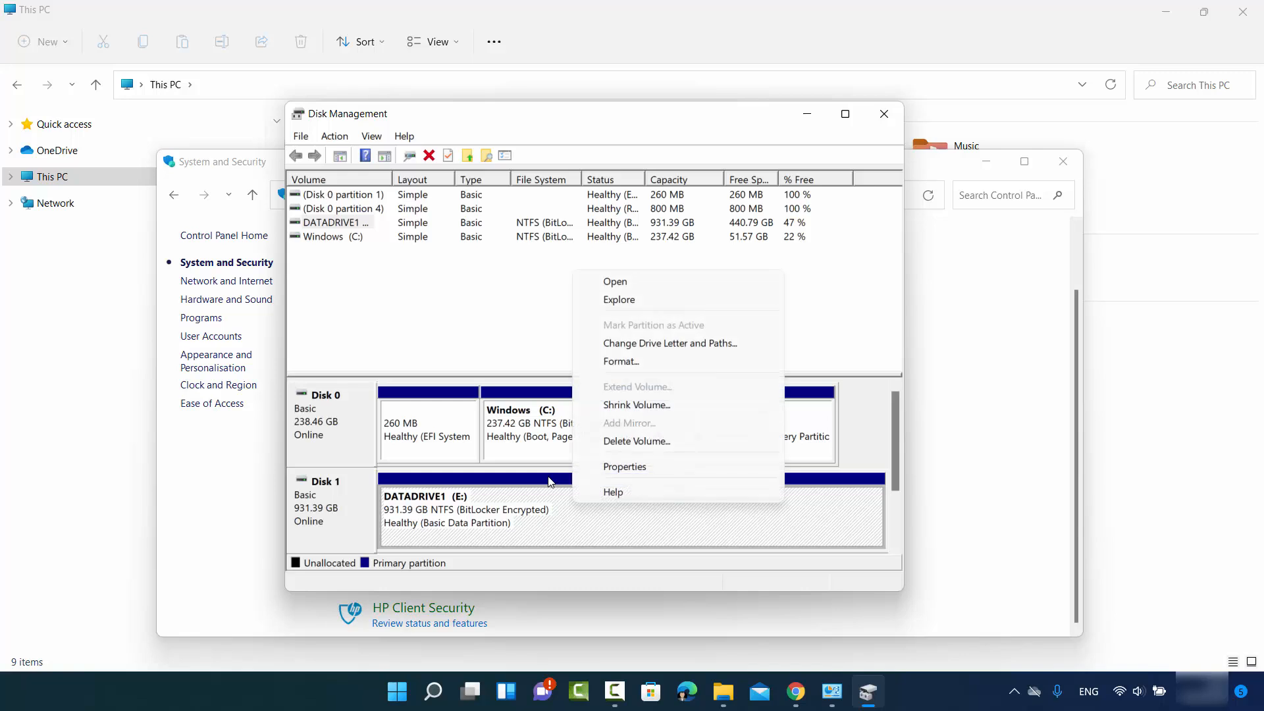
left_click(669, 343)
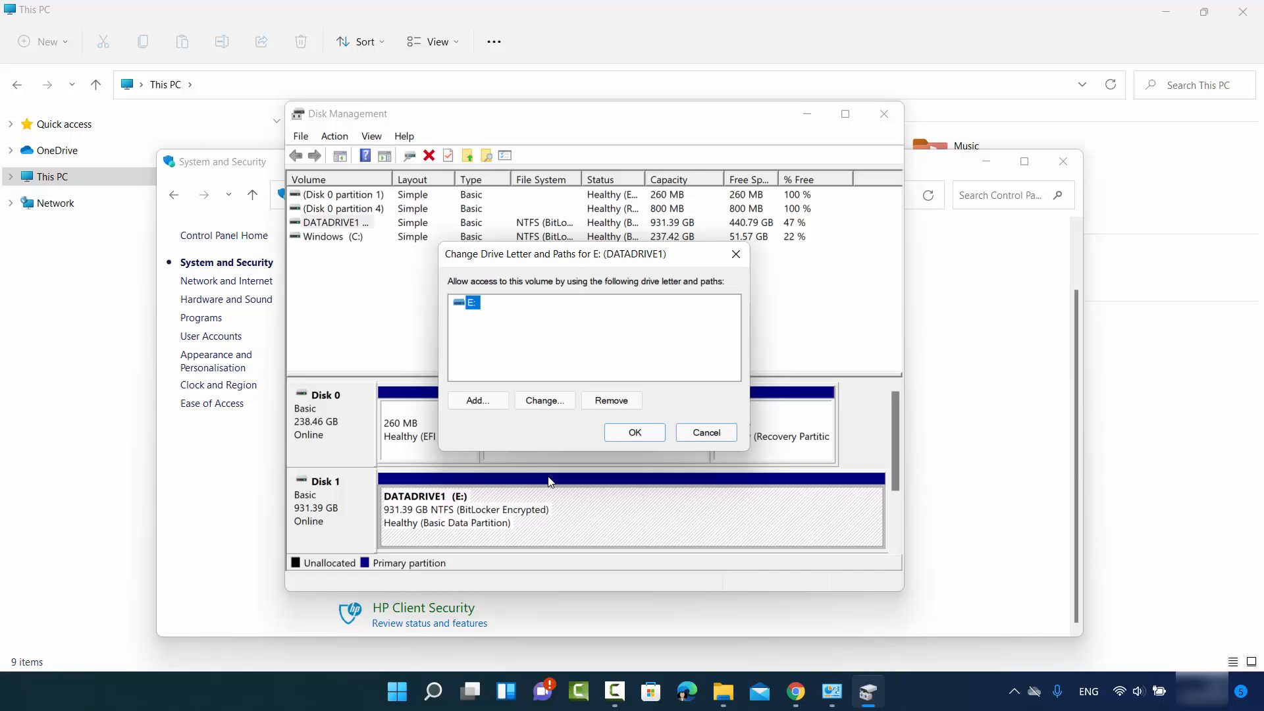
left_click(543, 400)
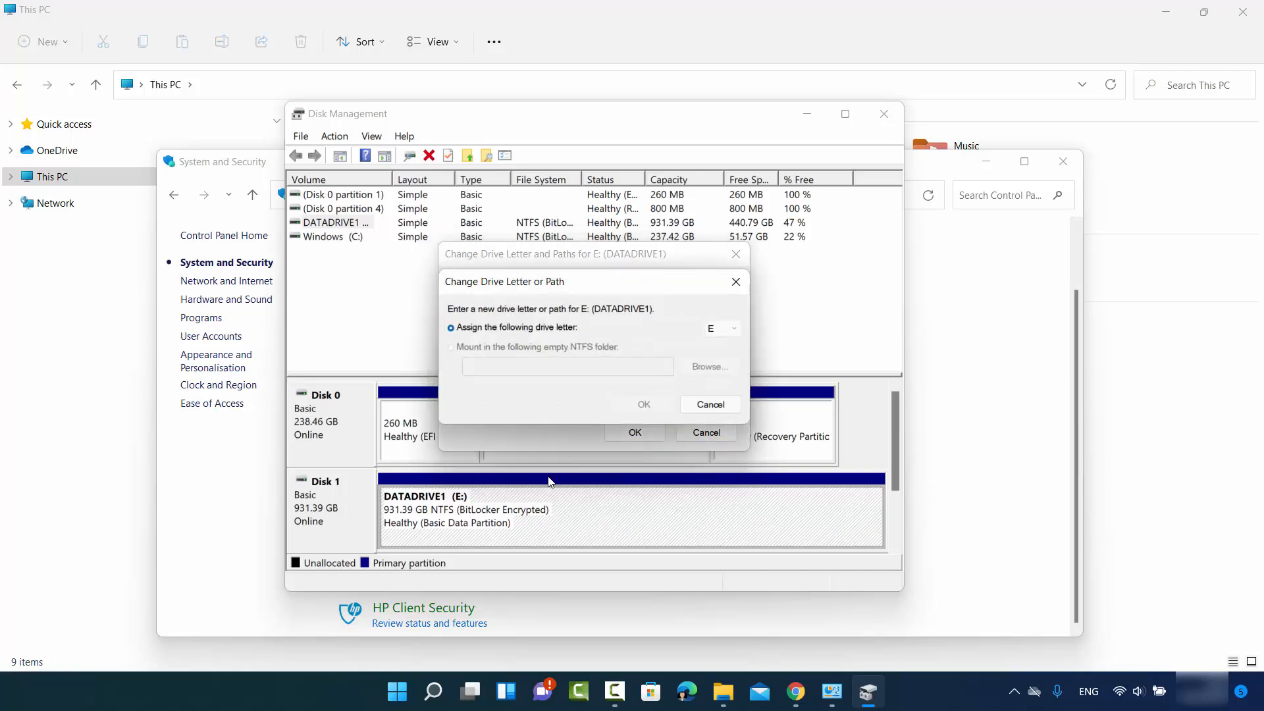
left_click(722, 328)
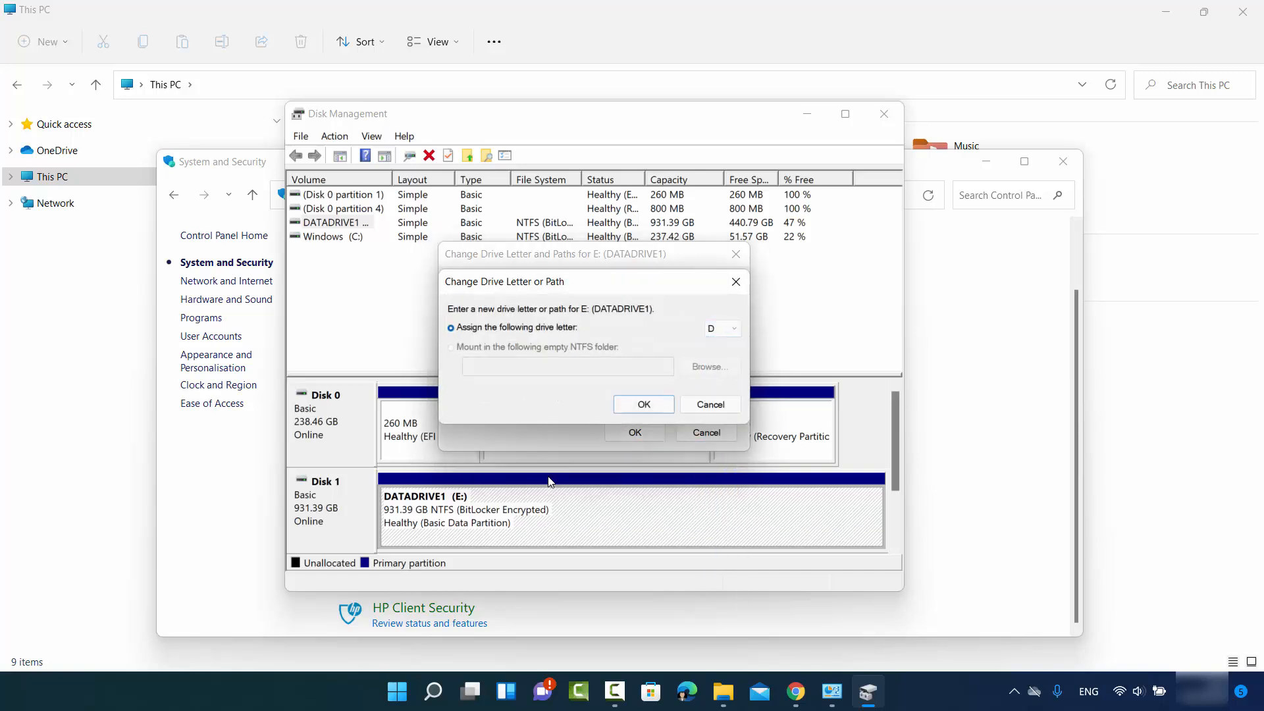
left_click(642, 404)
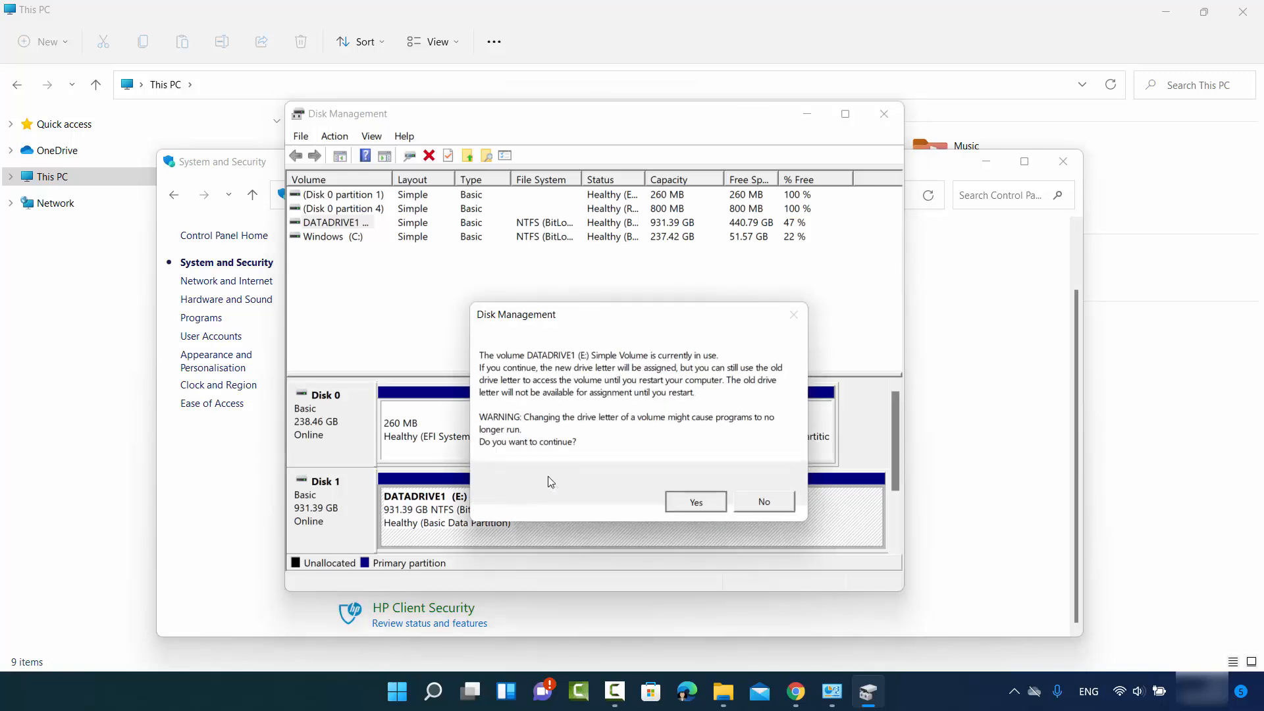
- Accept the in-use warning so DATADRIVE1 becomes D:, dismiss AutoPlay, return to This PC
left_click(694, 502)
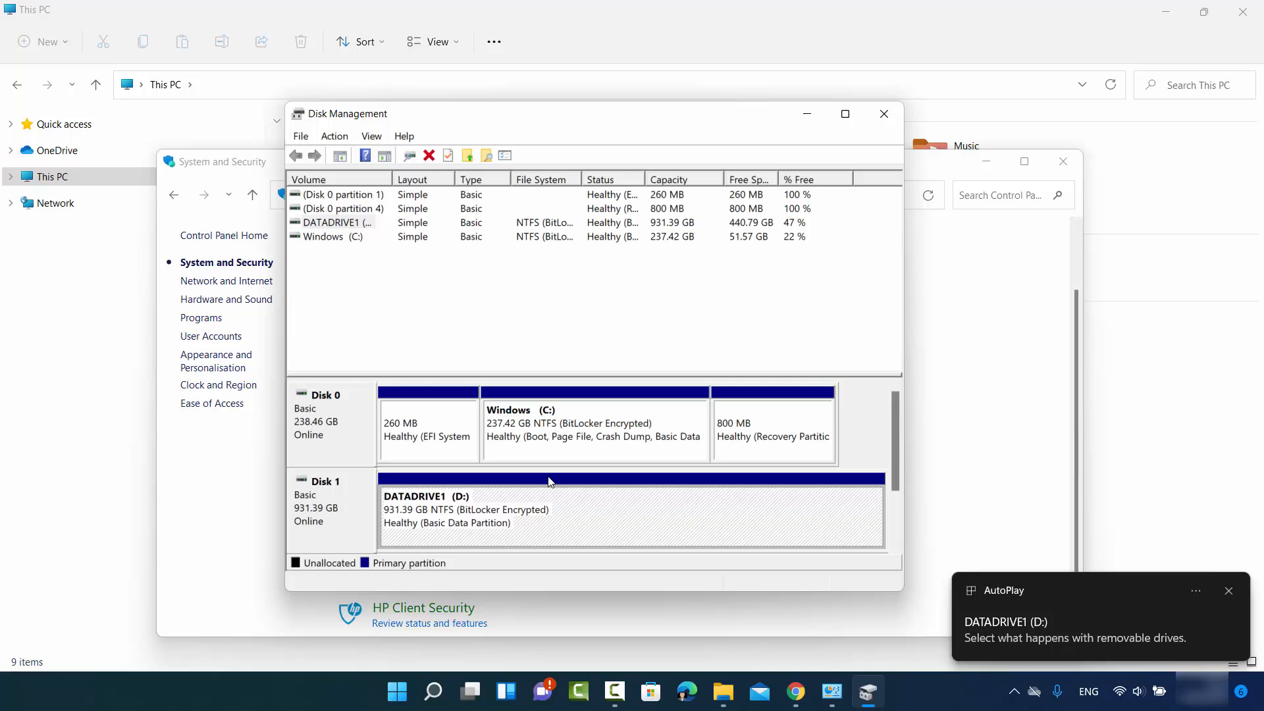
left_click(1229, 590)
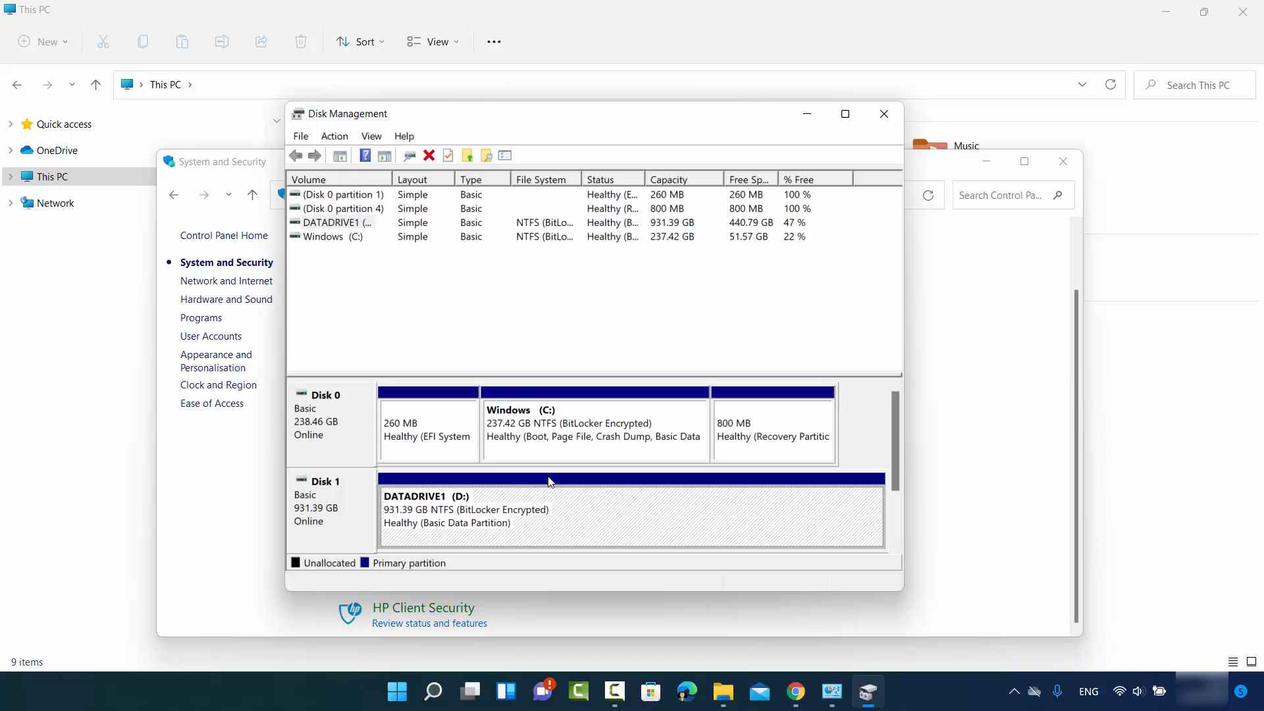
left_click(883, 112)
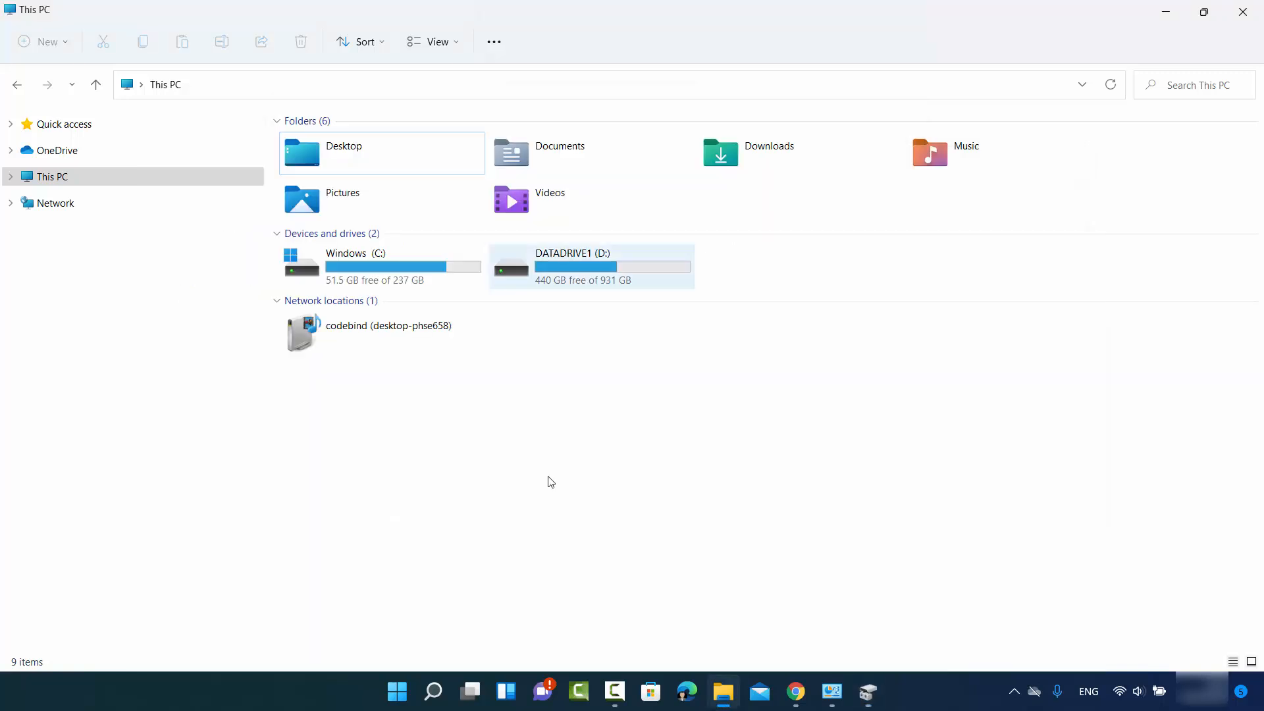